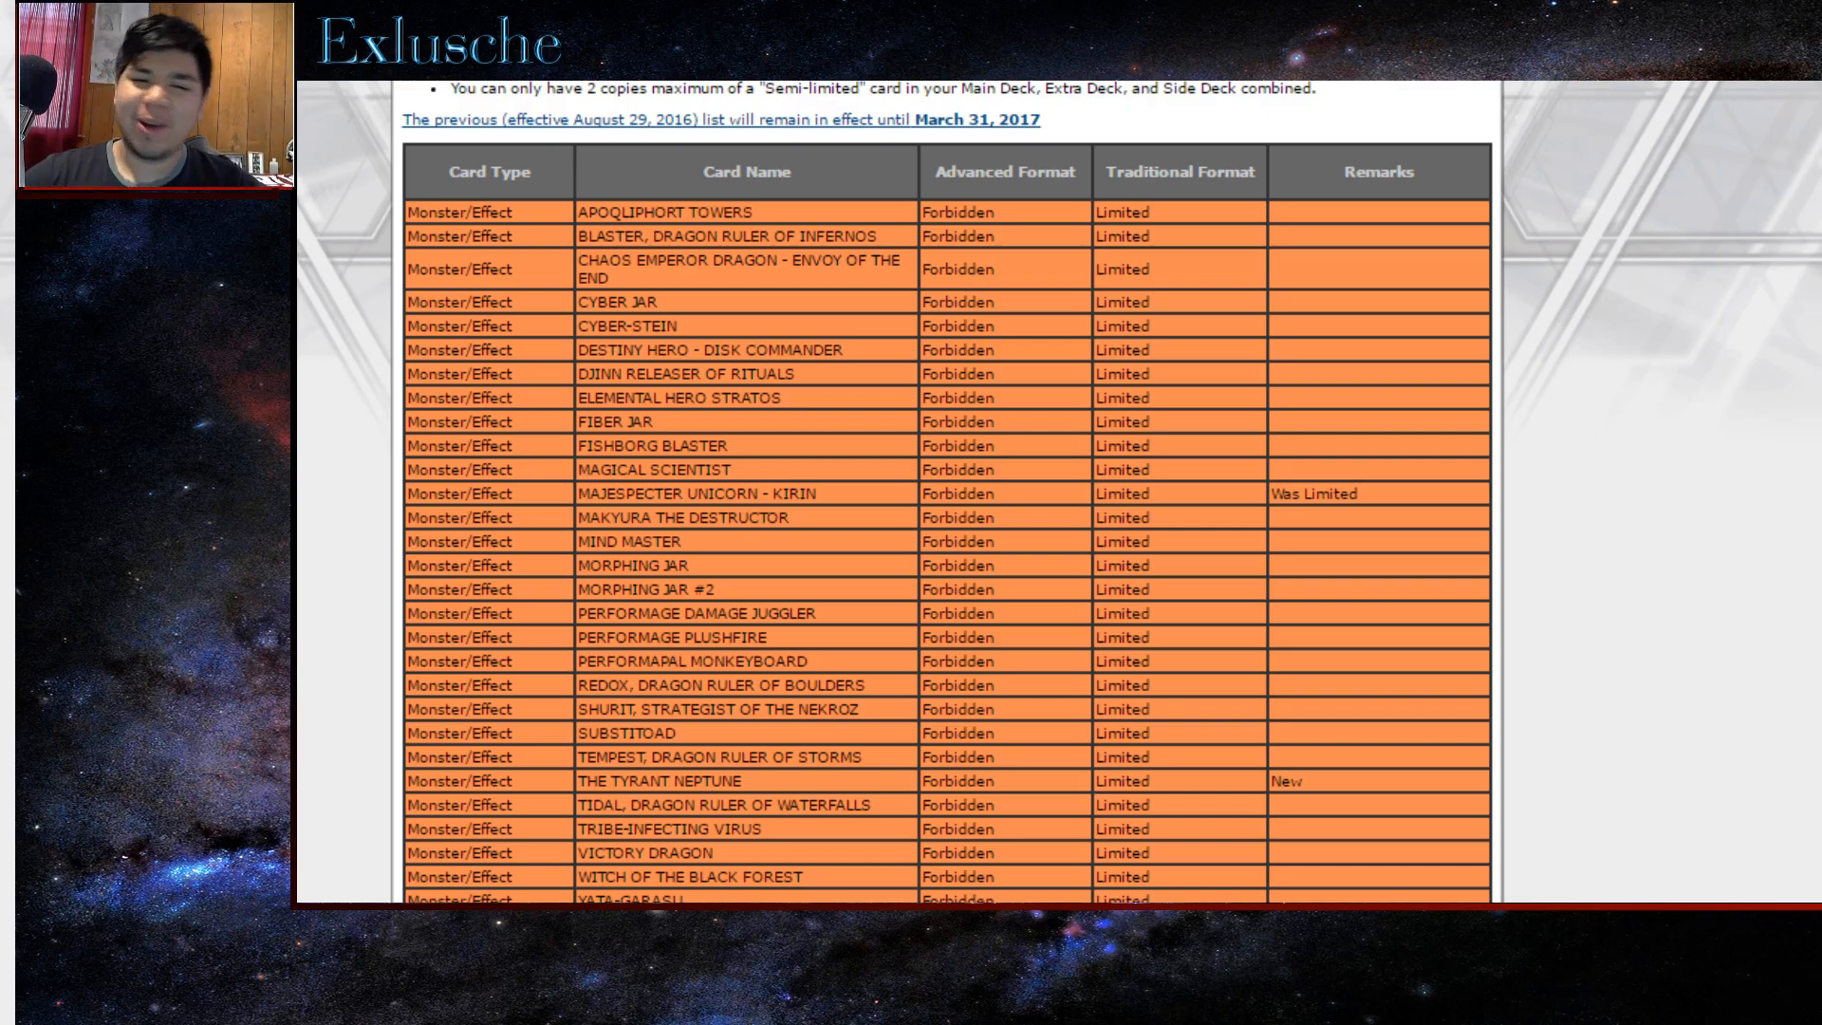
scroll("down", 3)
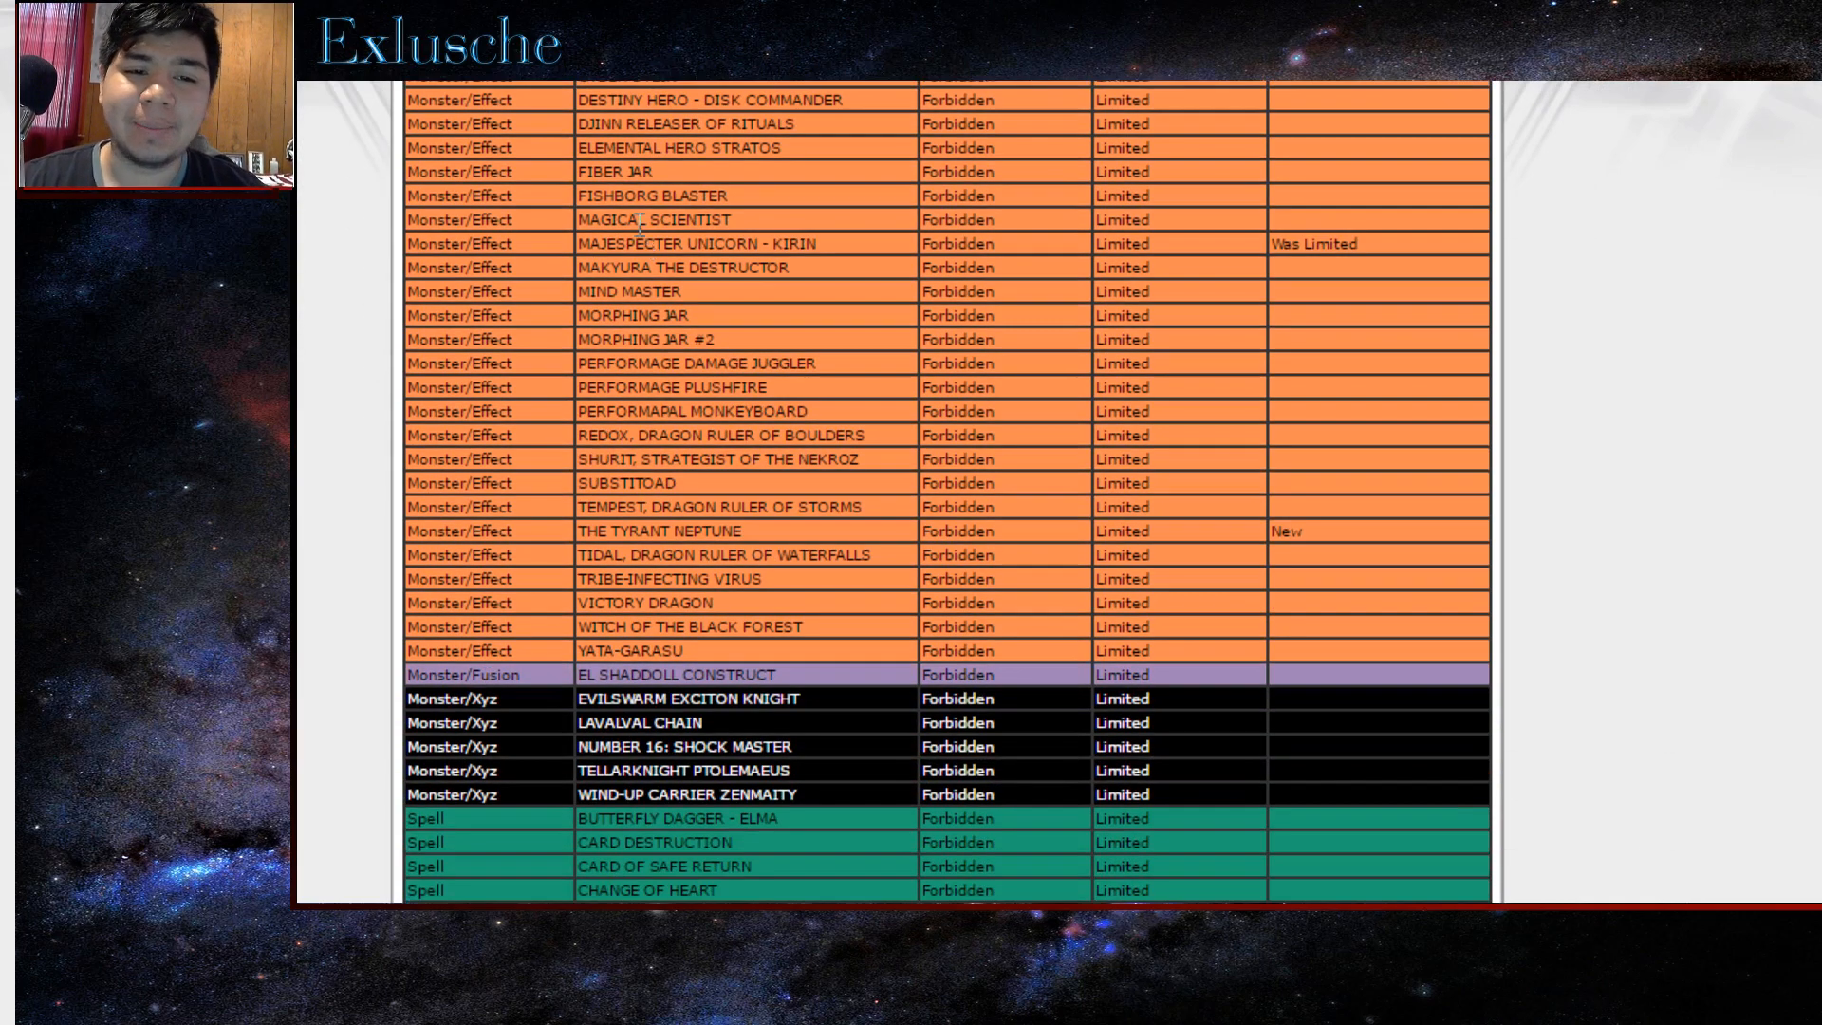
scroll("down", 3)
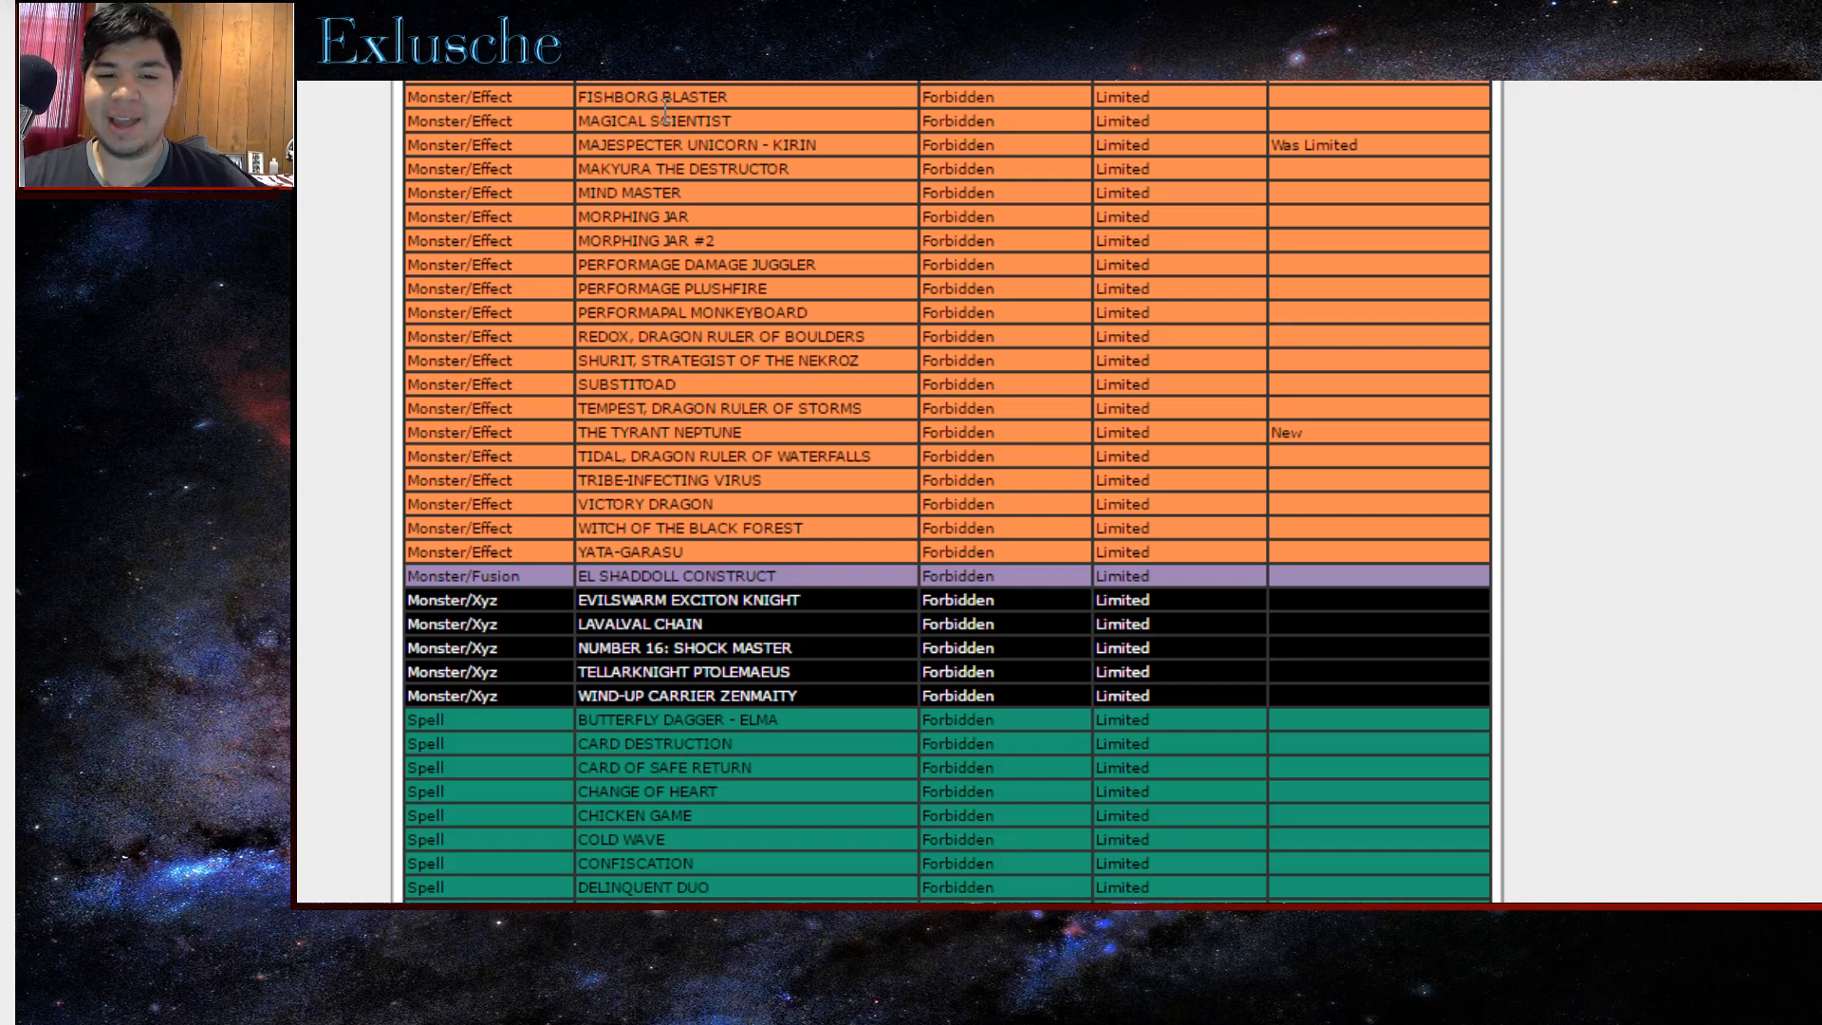
scroll("down", 3)
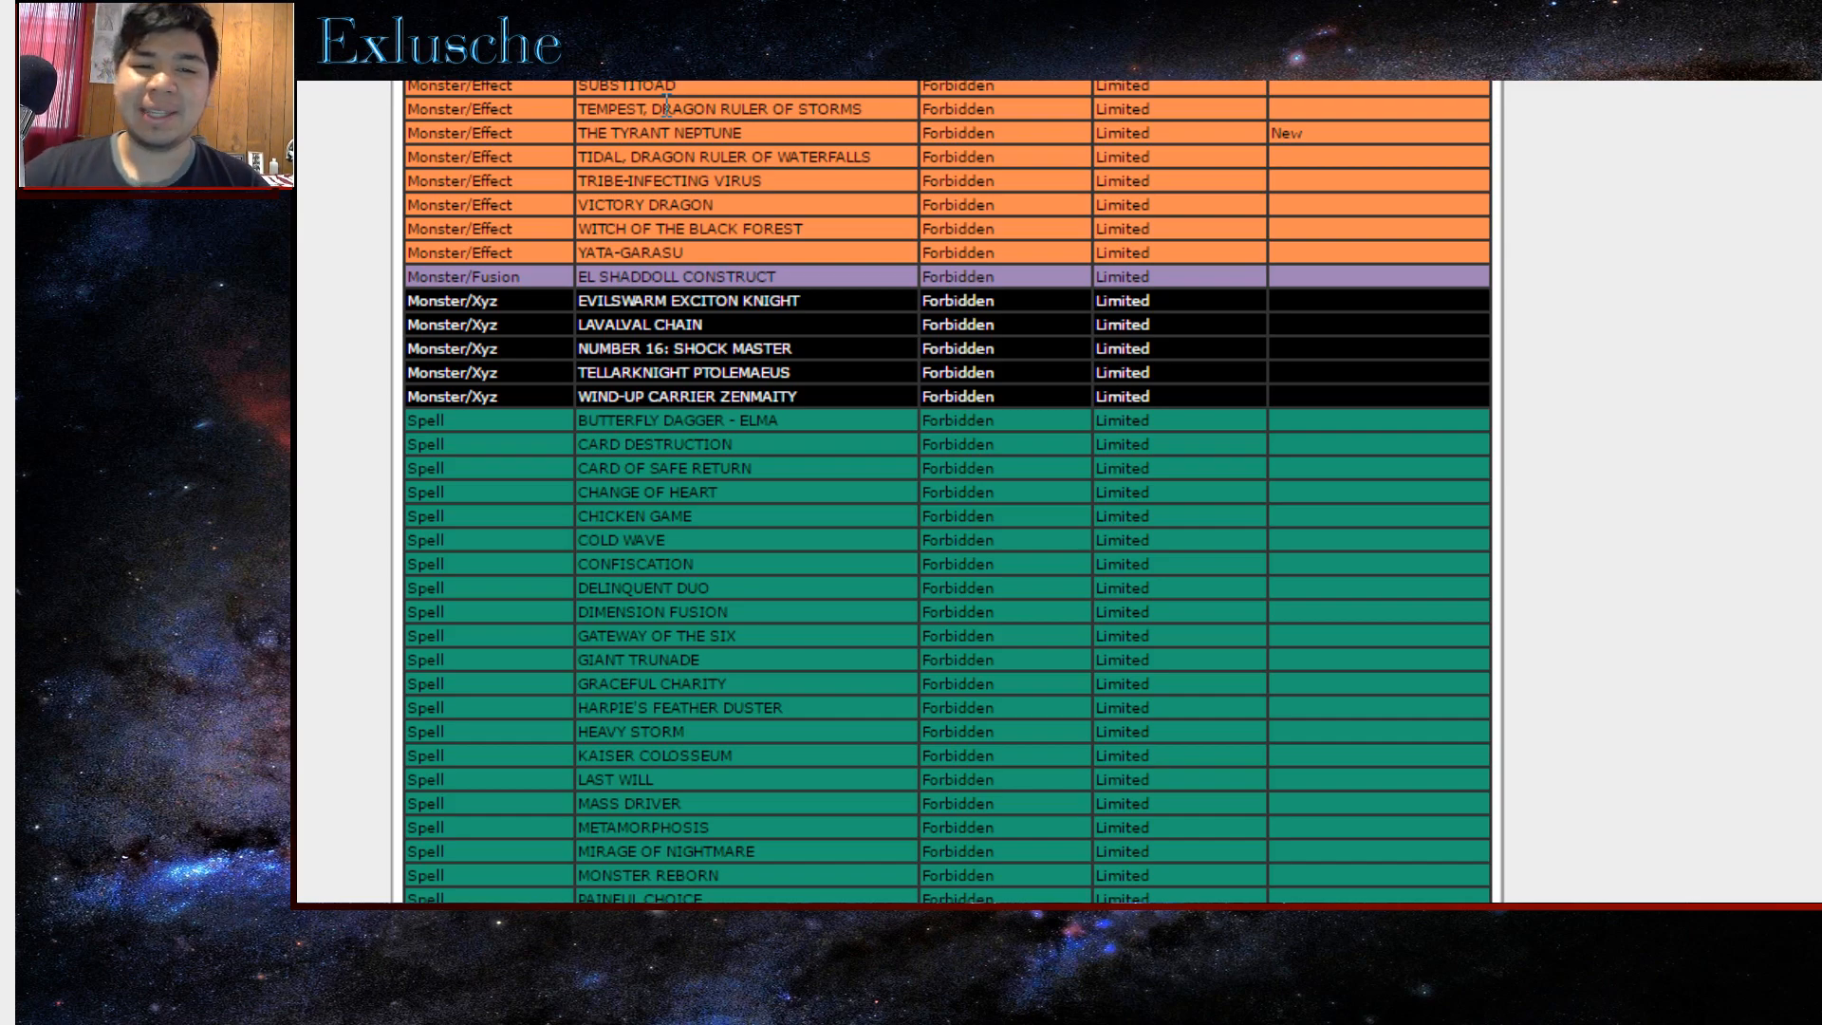
mouse_move(778, 148)
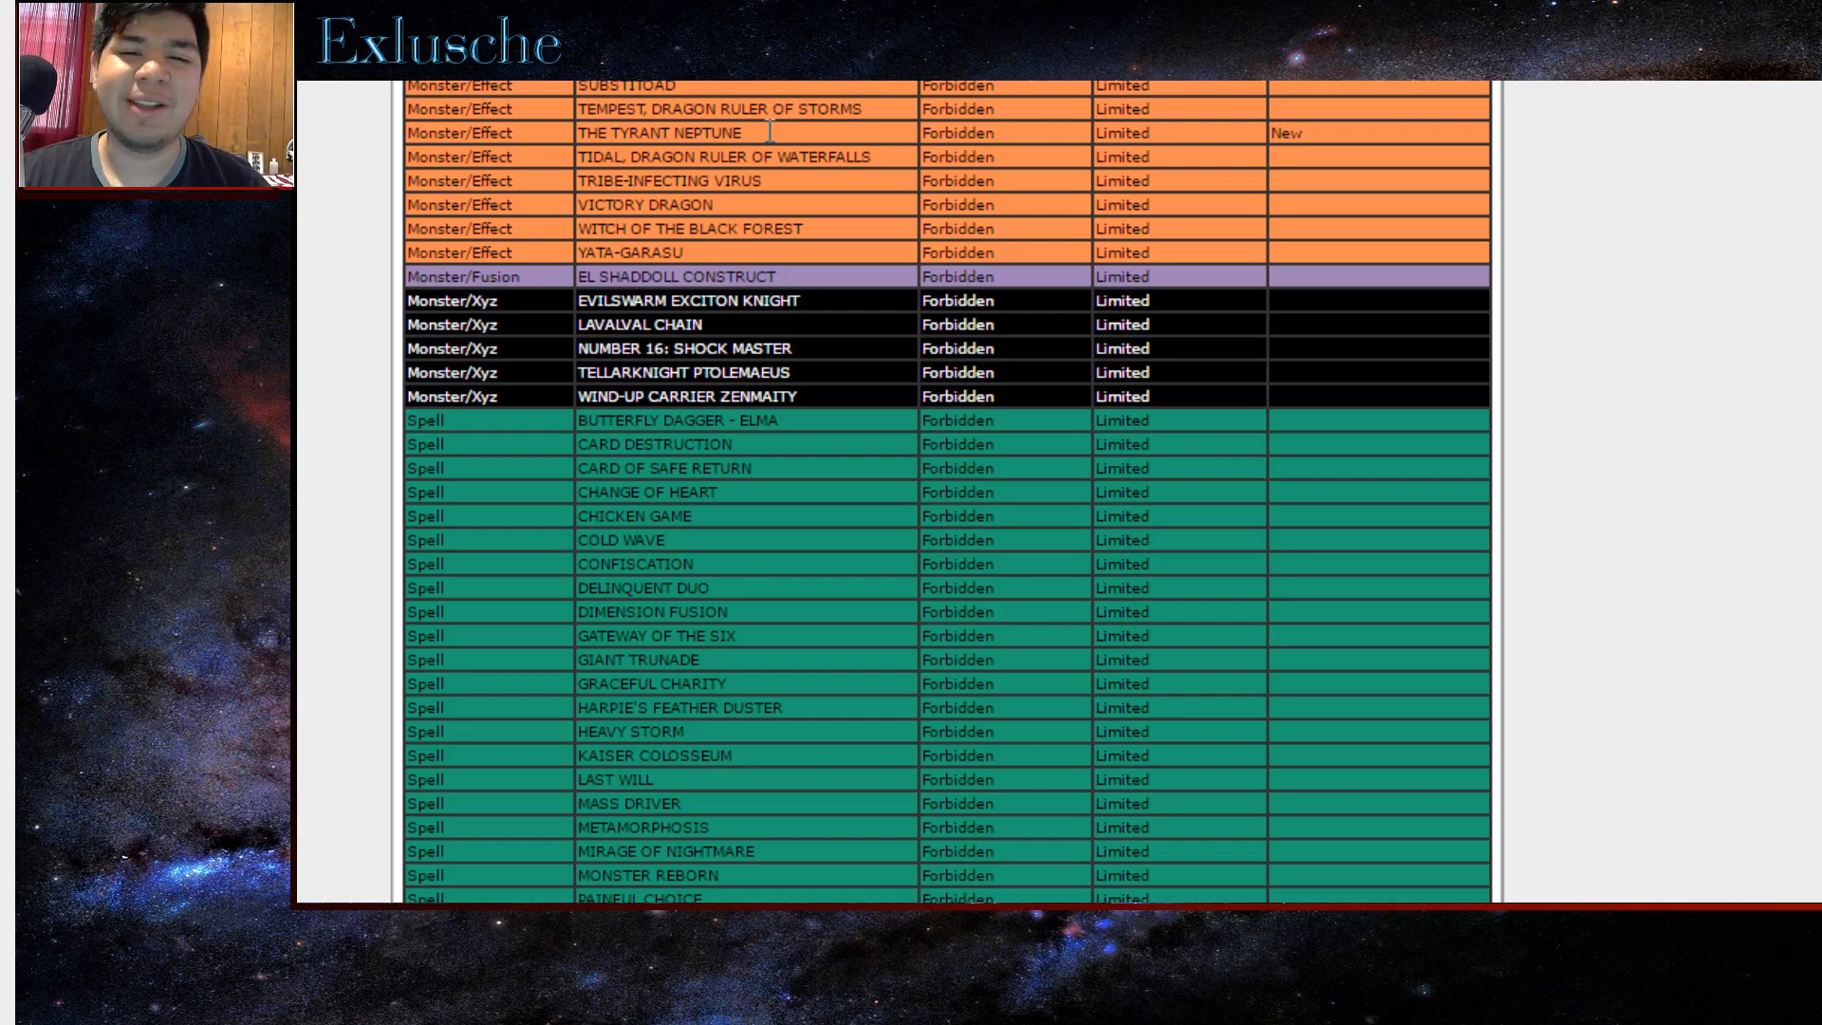
scroll("down", 3)
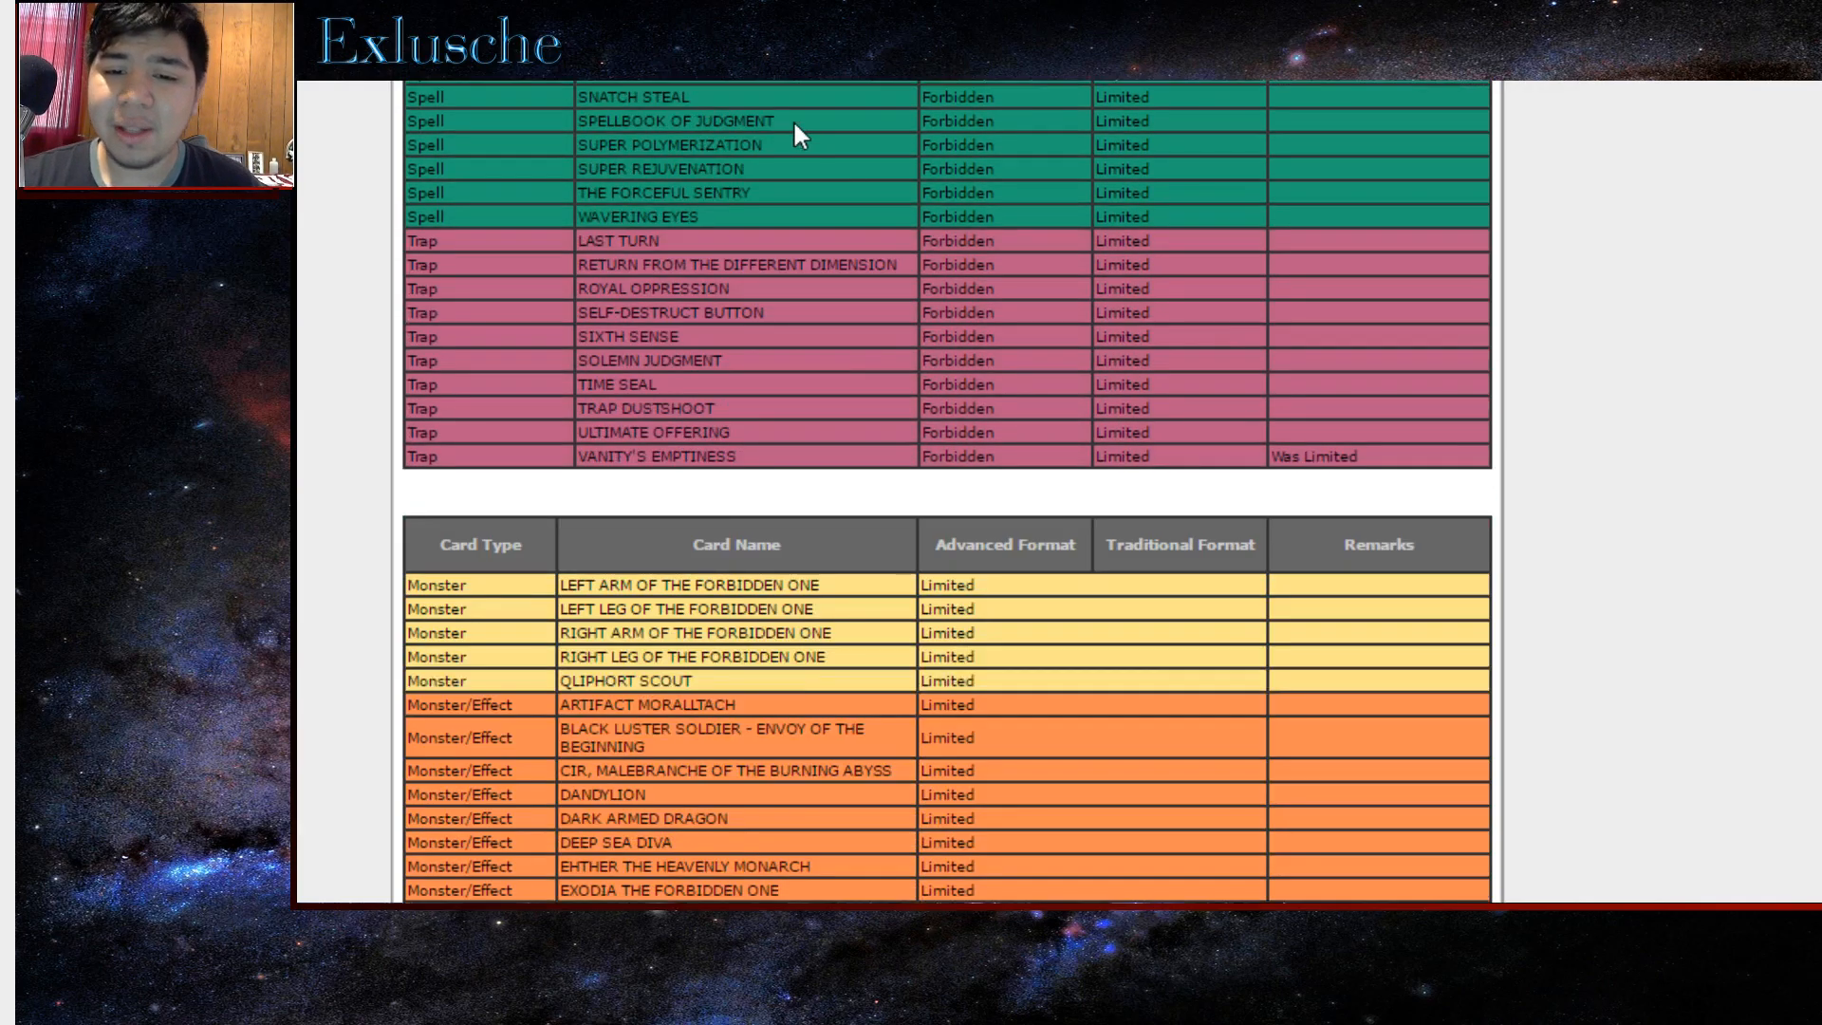
scroll("down", 3)
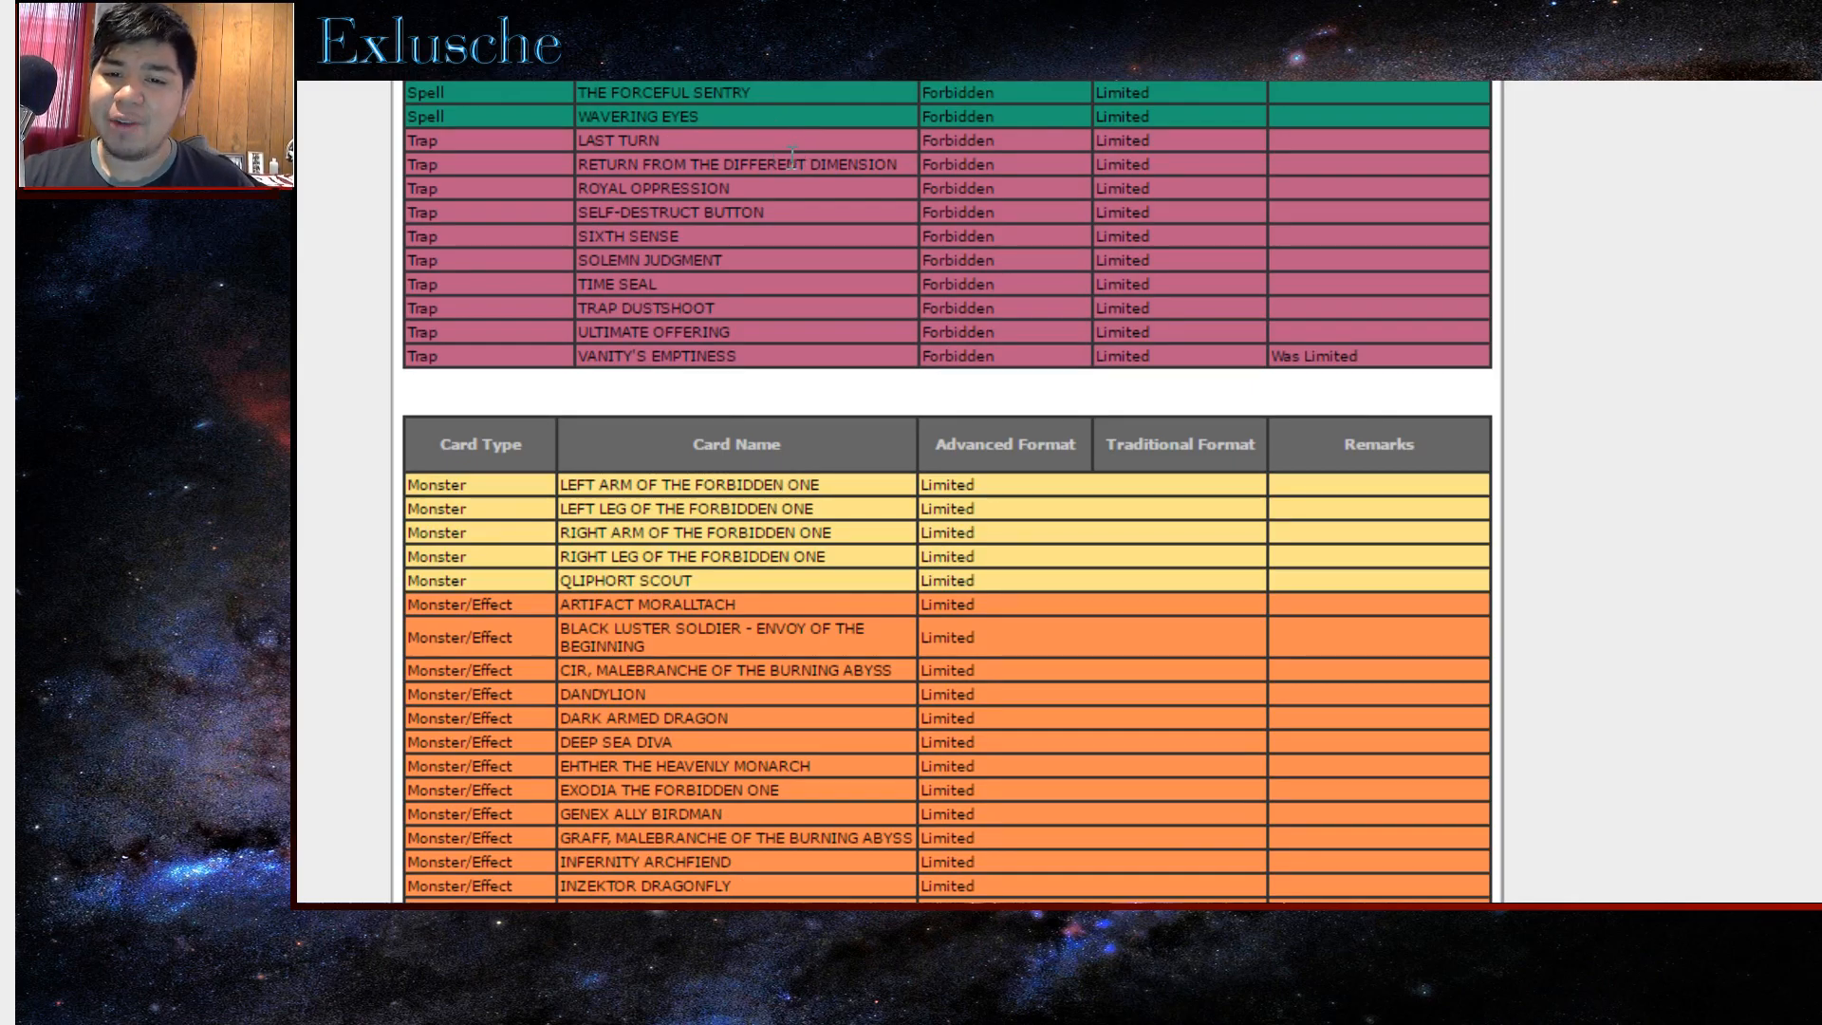
mouse_move(804, 213)
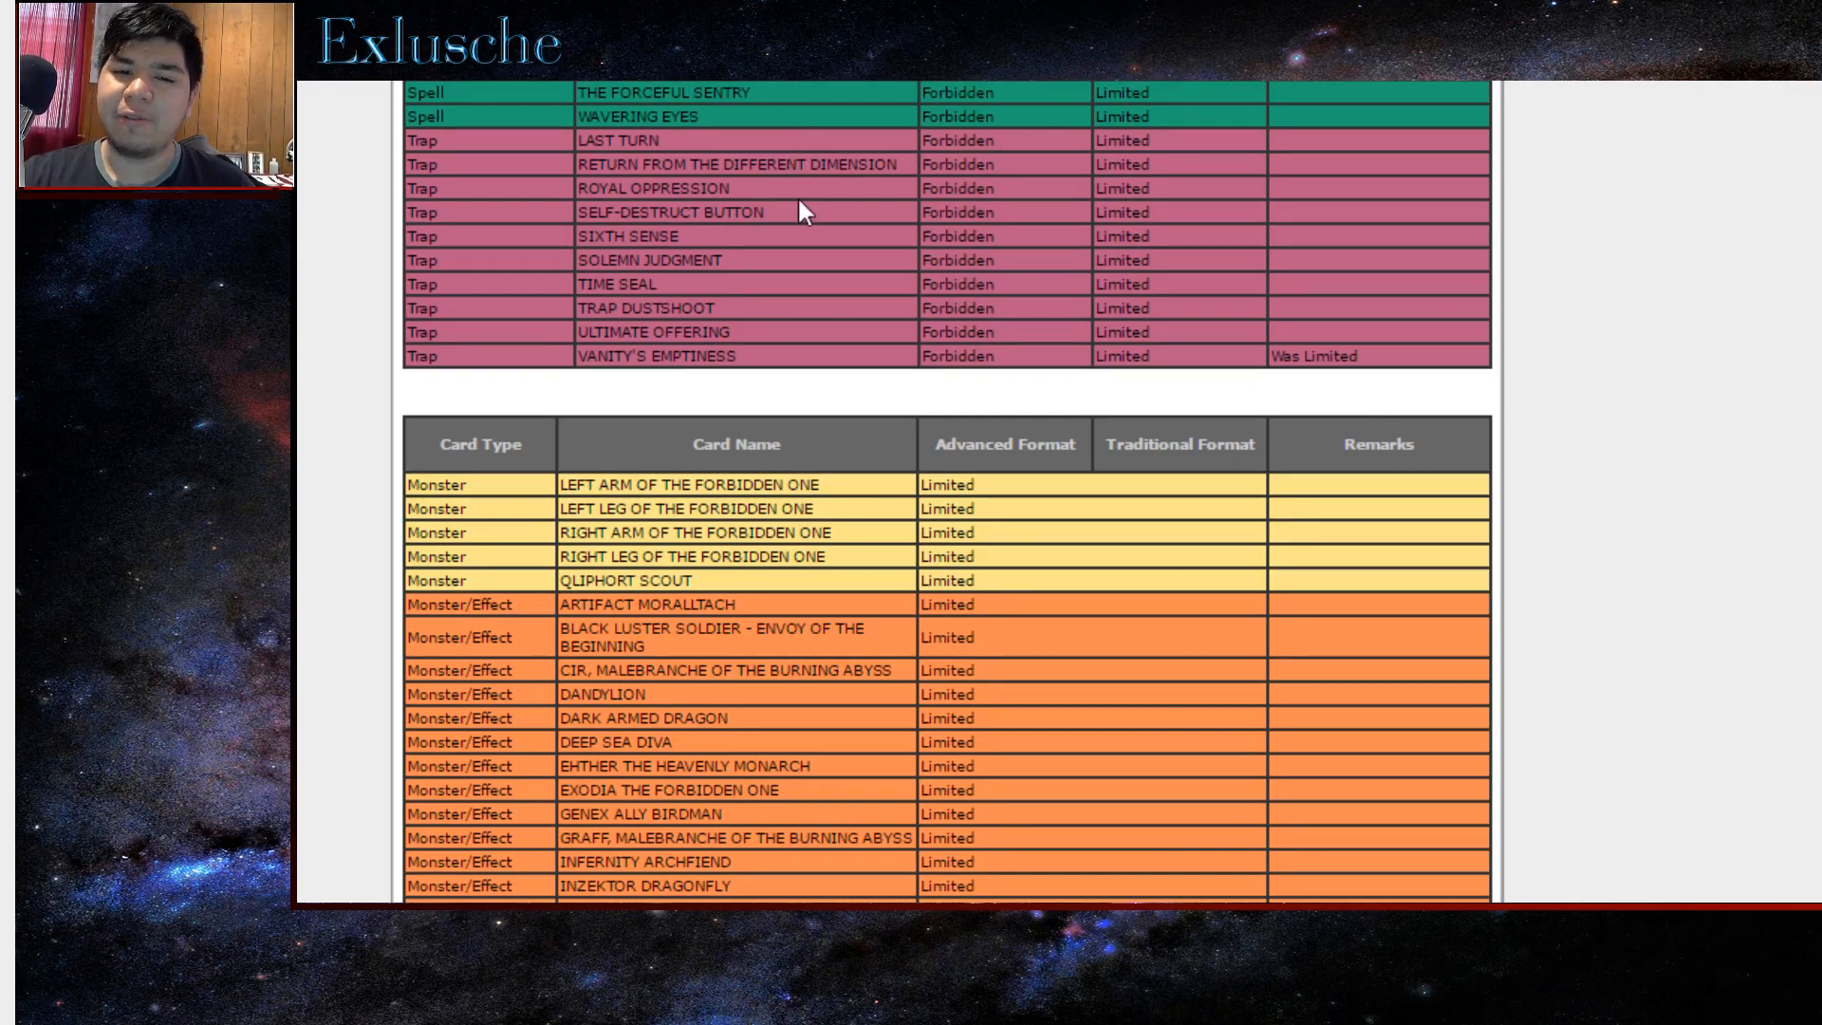
mouse_move(871, 264)
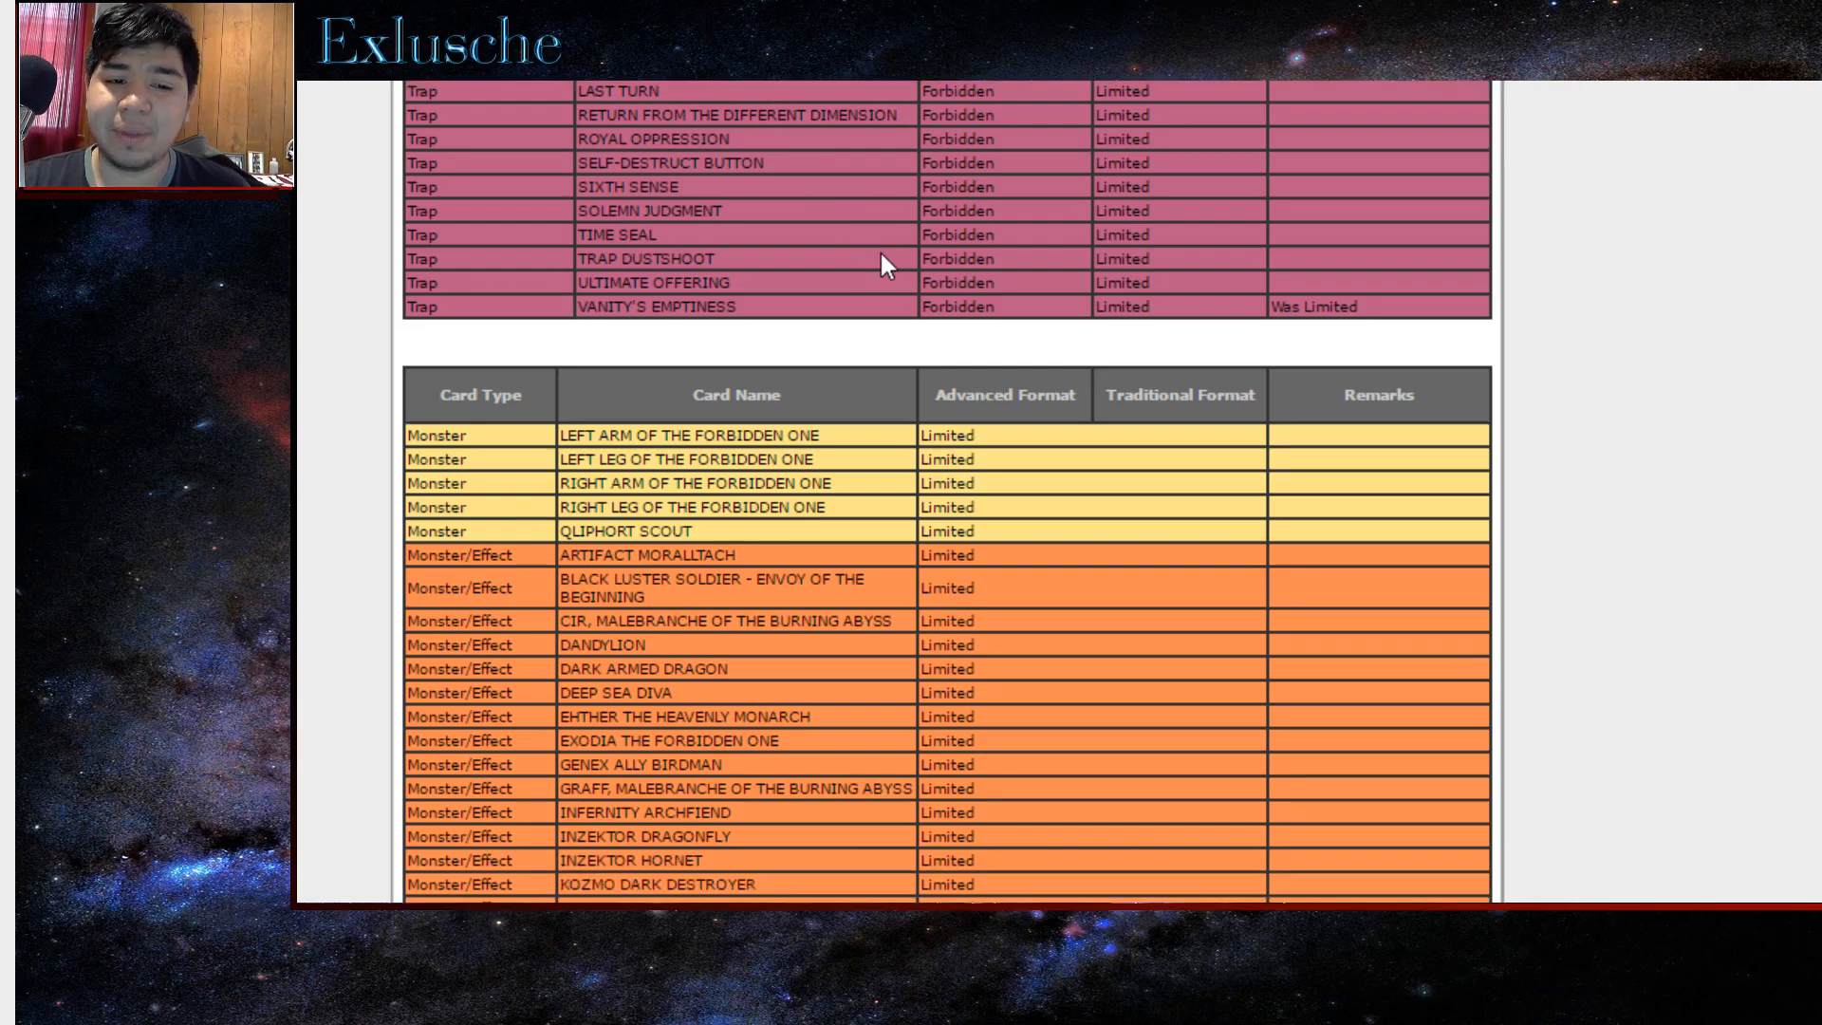
scroll("up", 3)
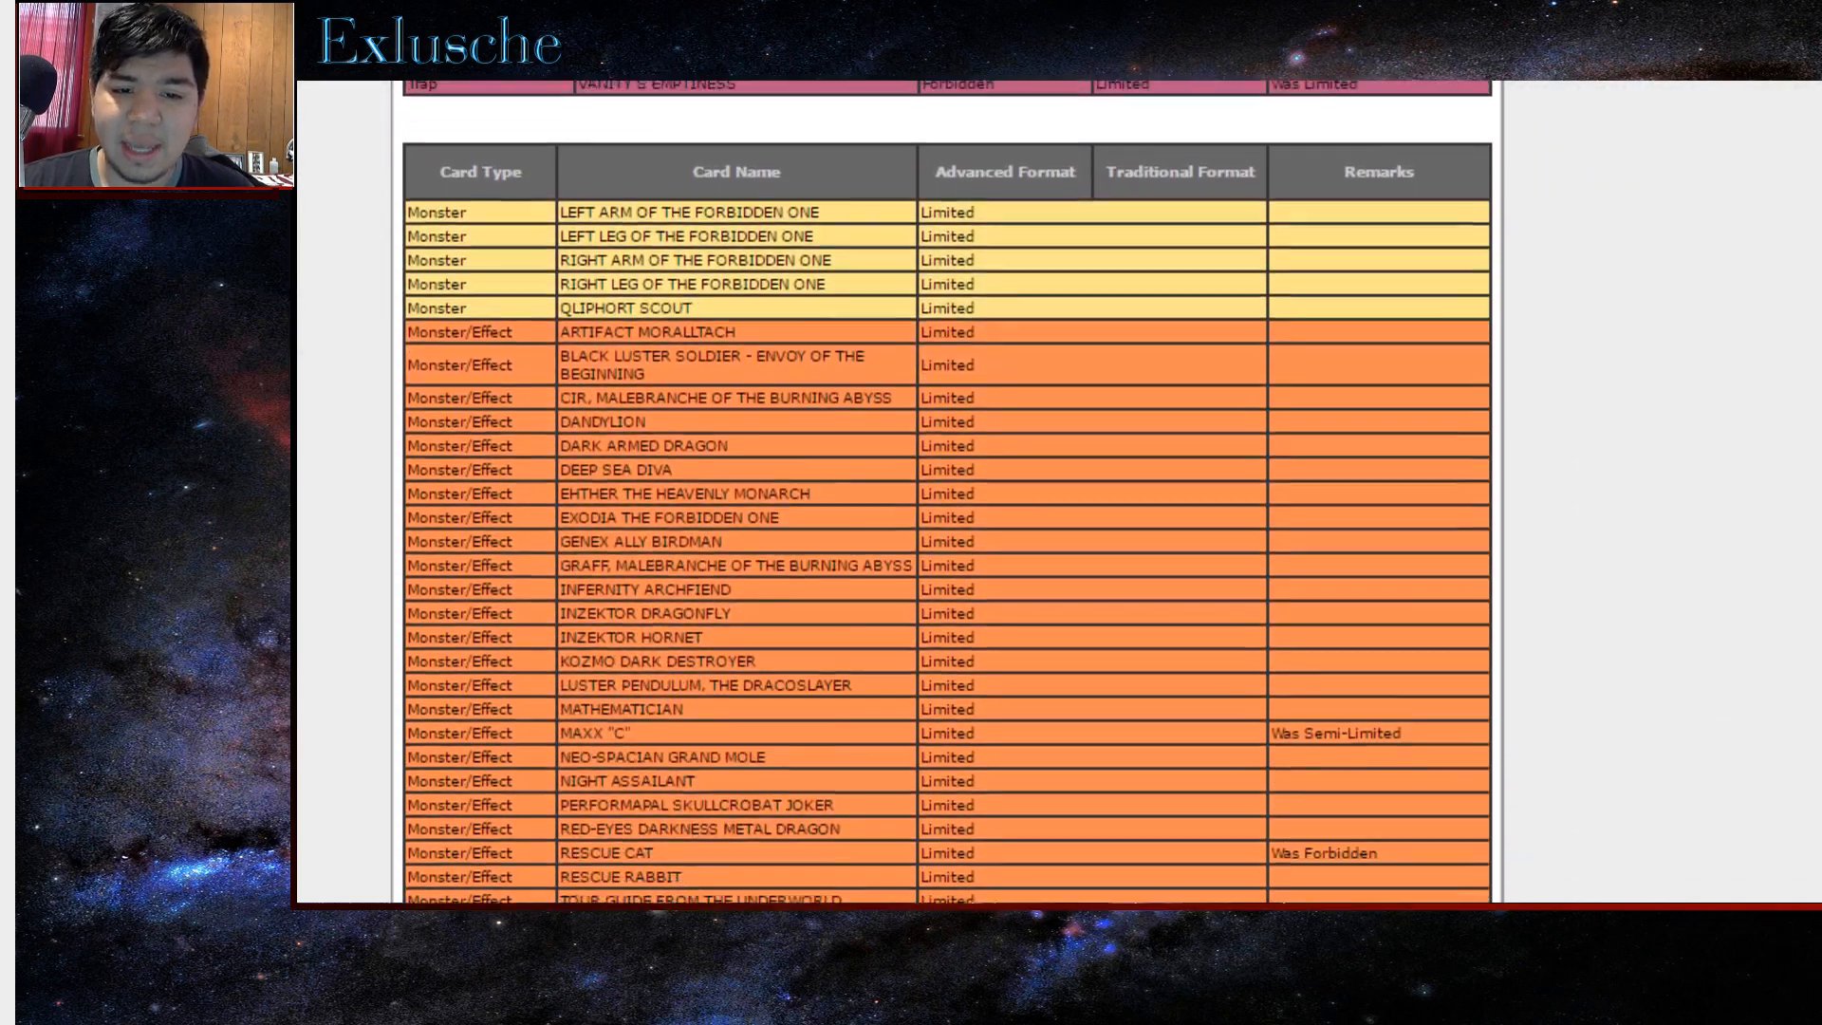
scroll("down", 3)
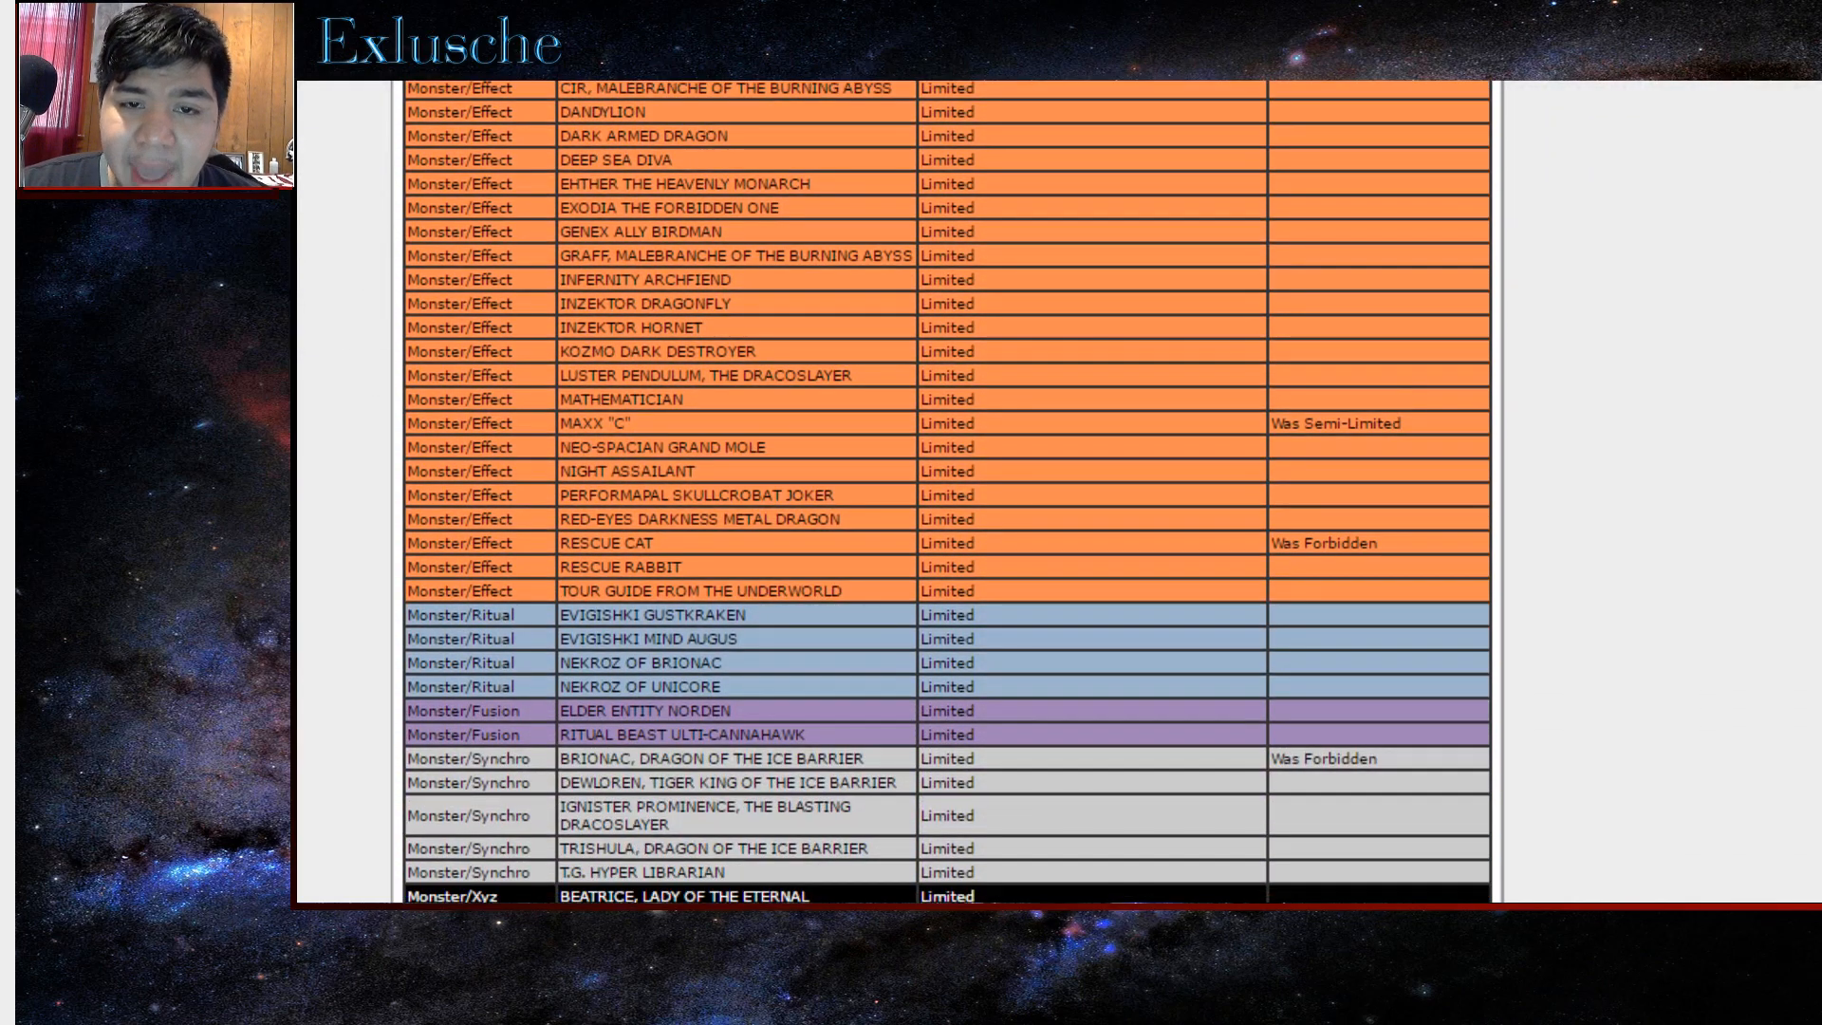
scroll("up", 3)
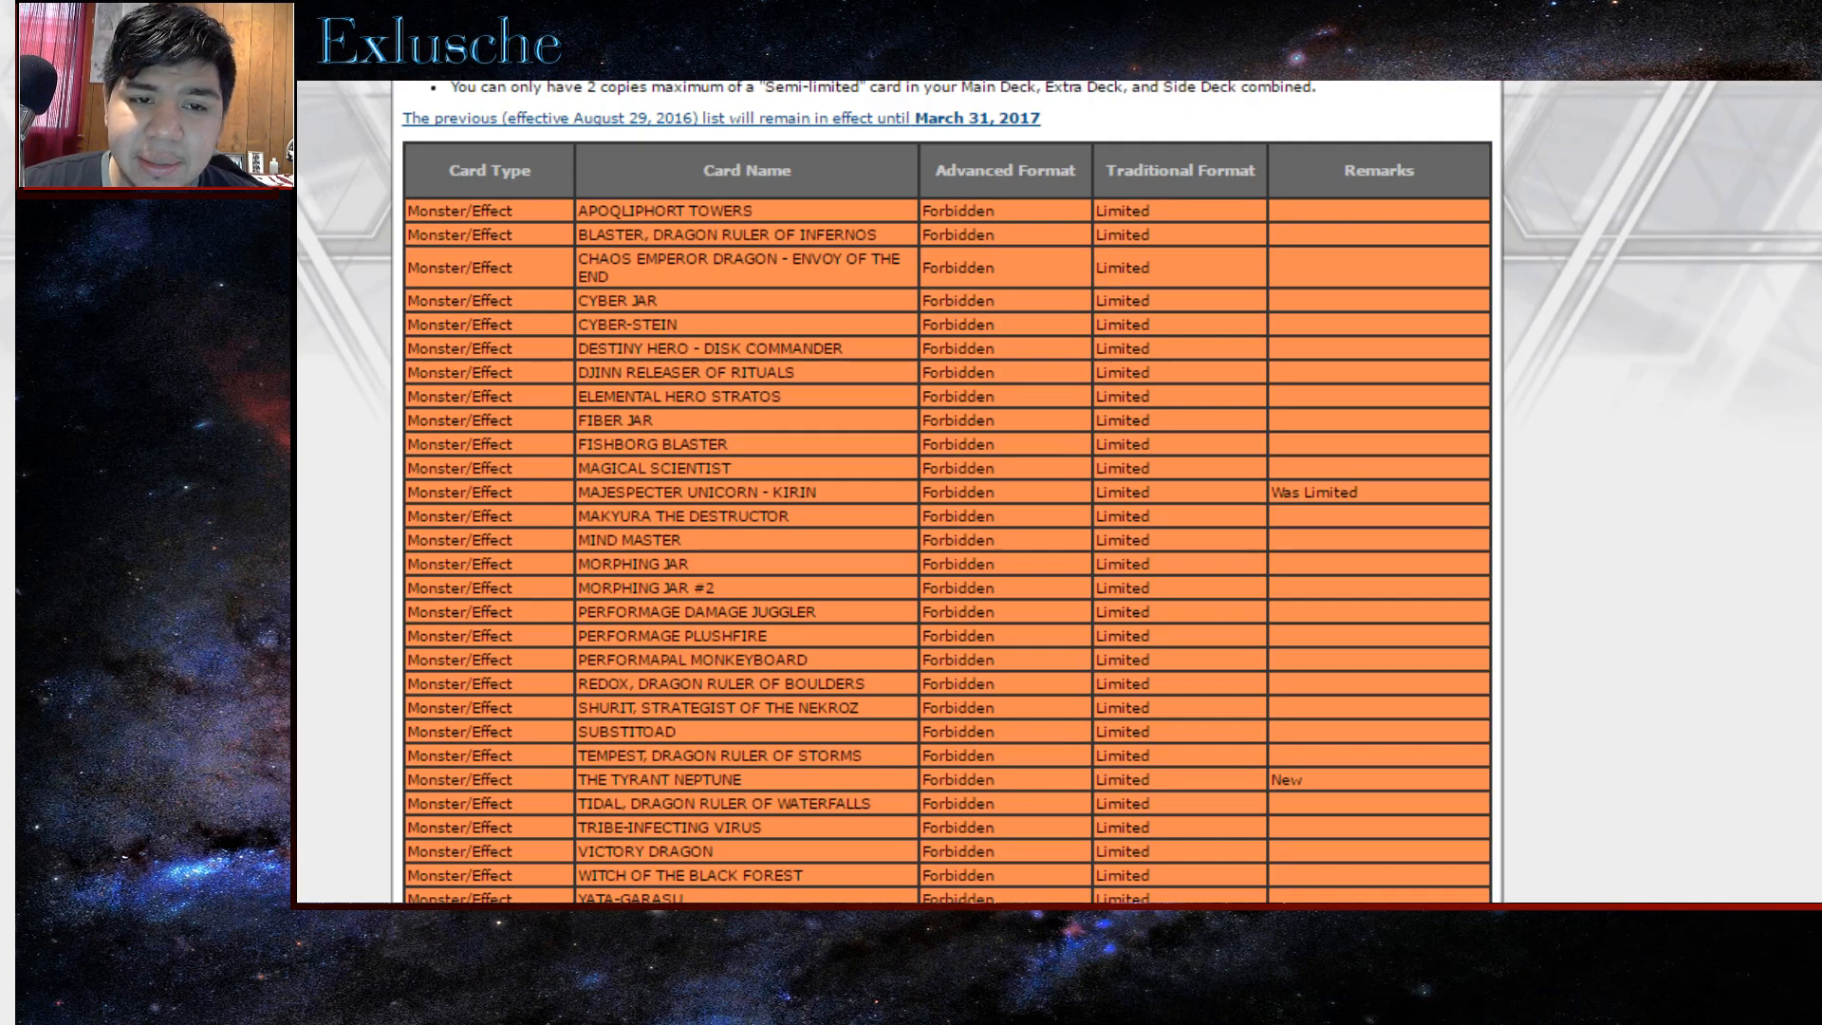
scroll("down", 3)
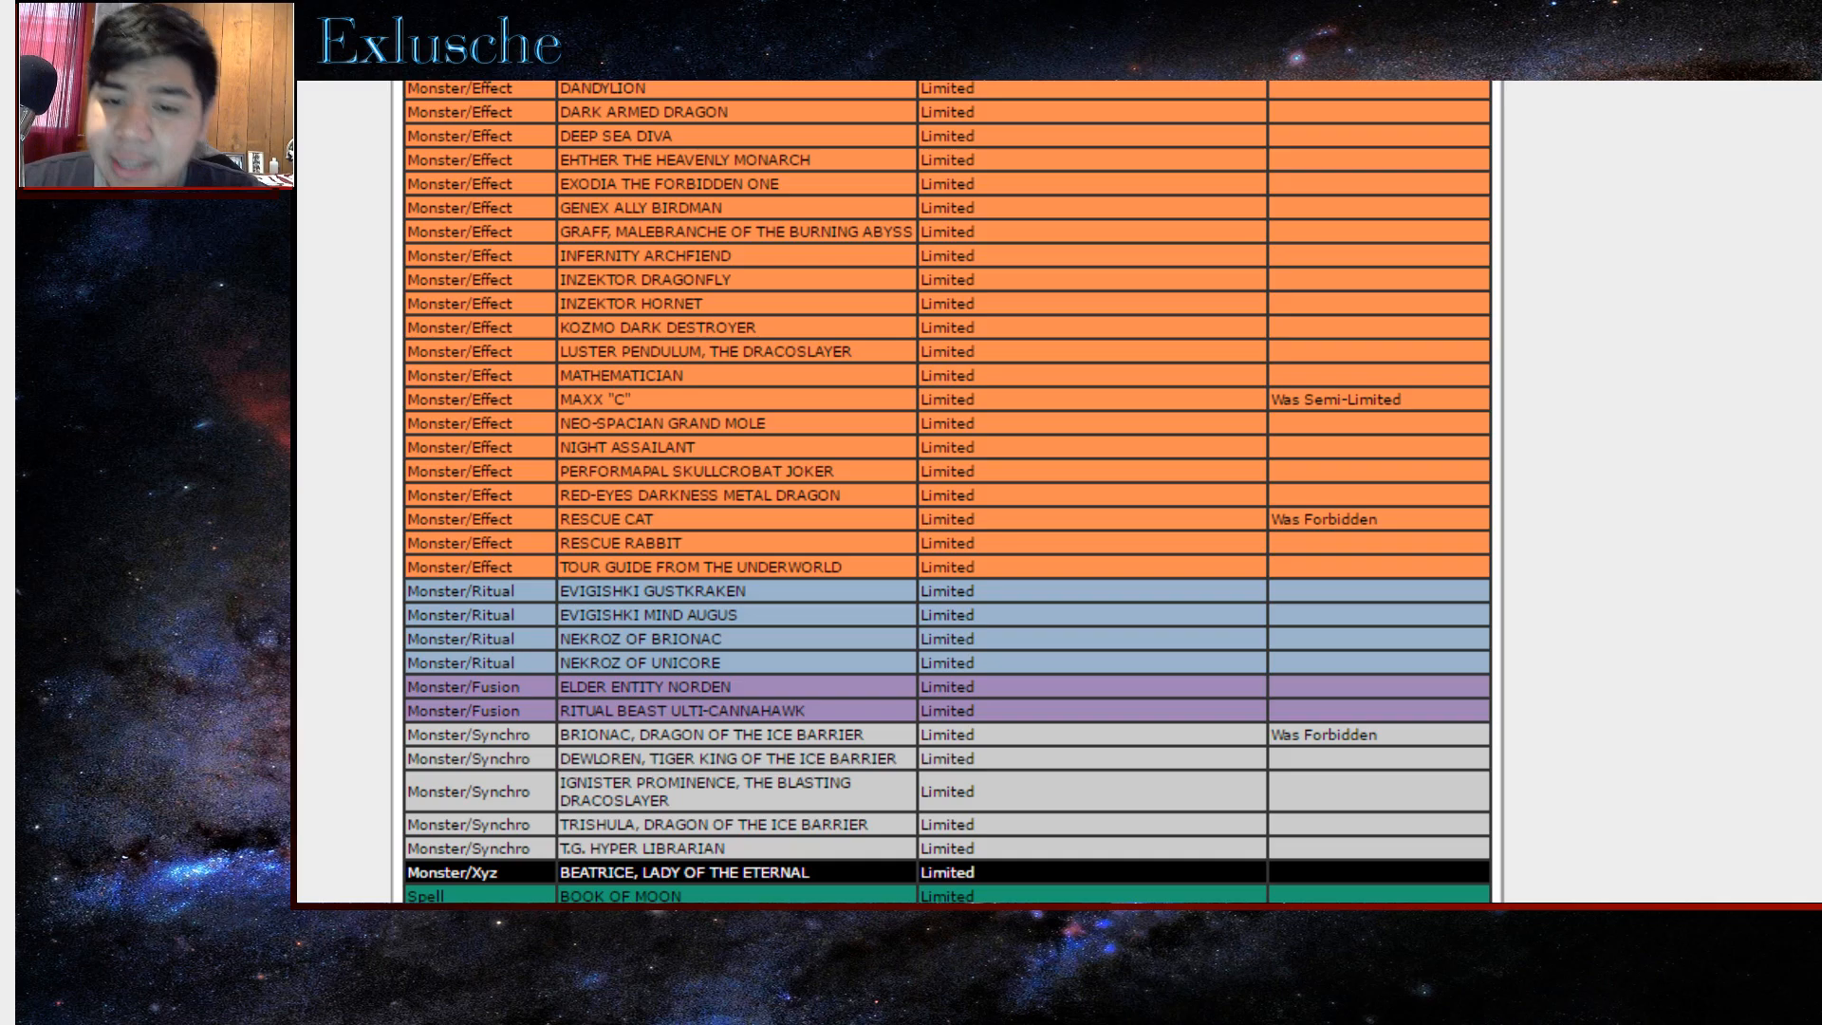
scroll("down", 3)
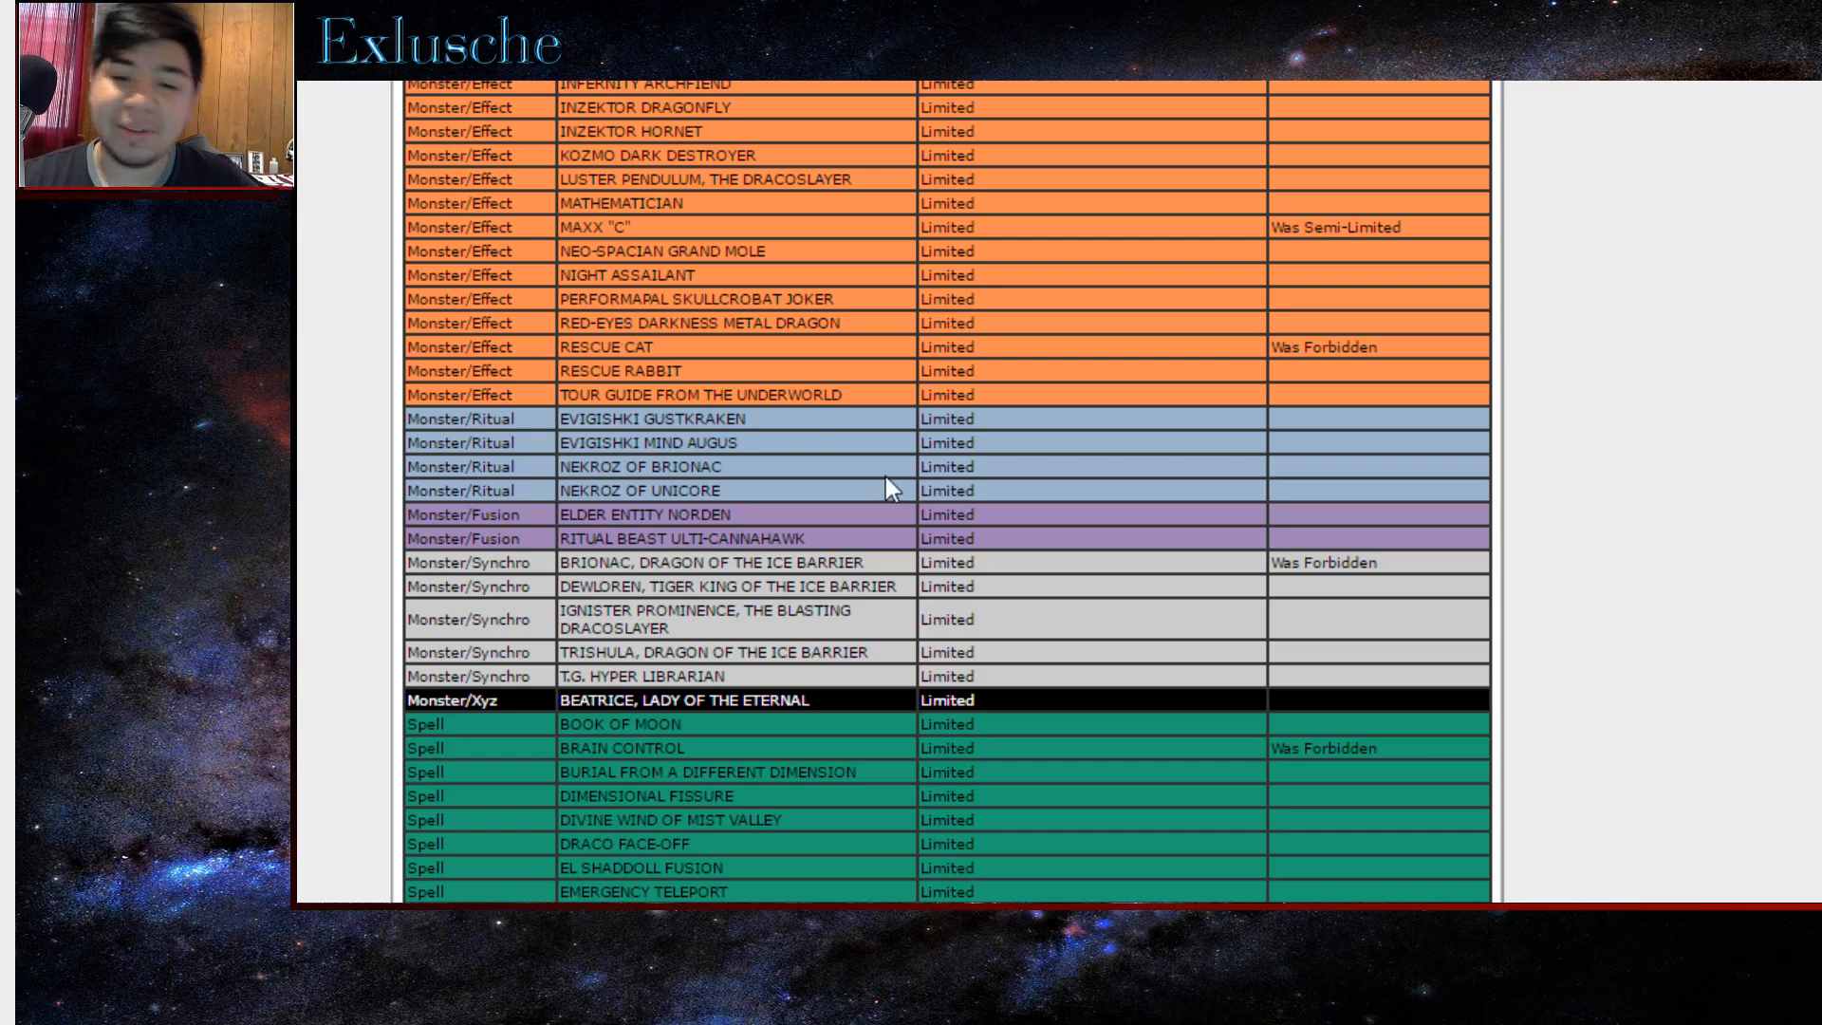
mouse_move(1203, 594)
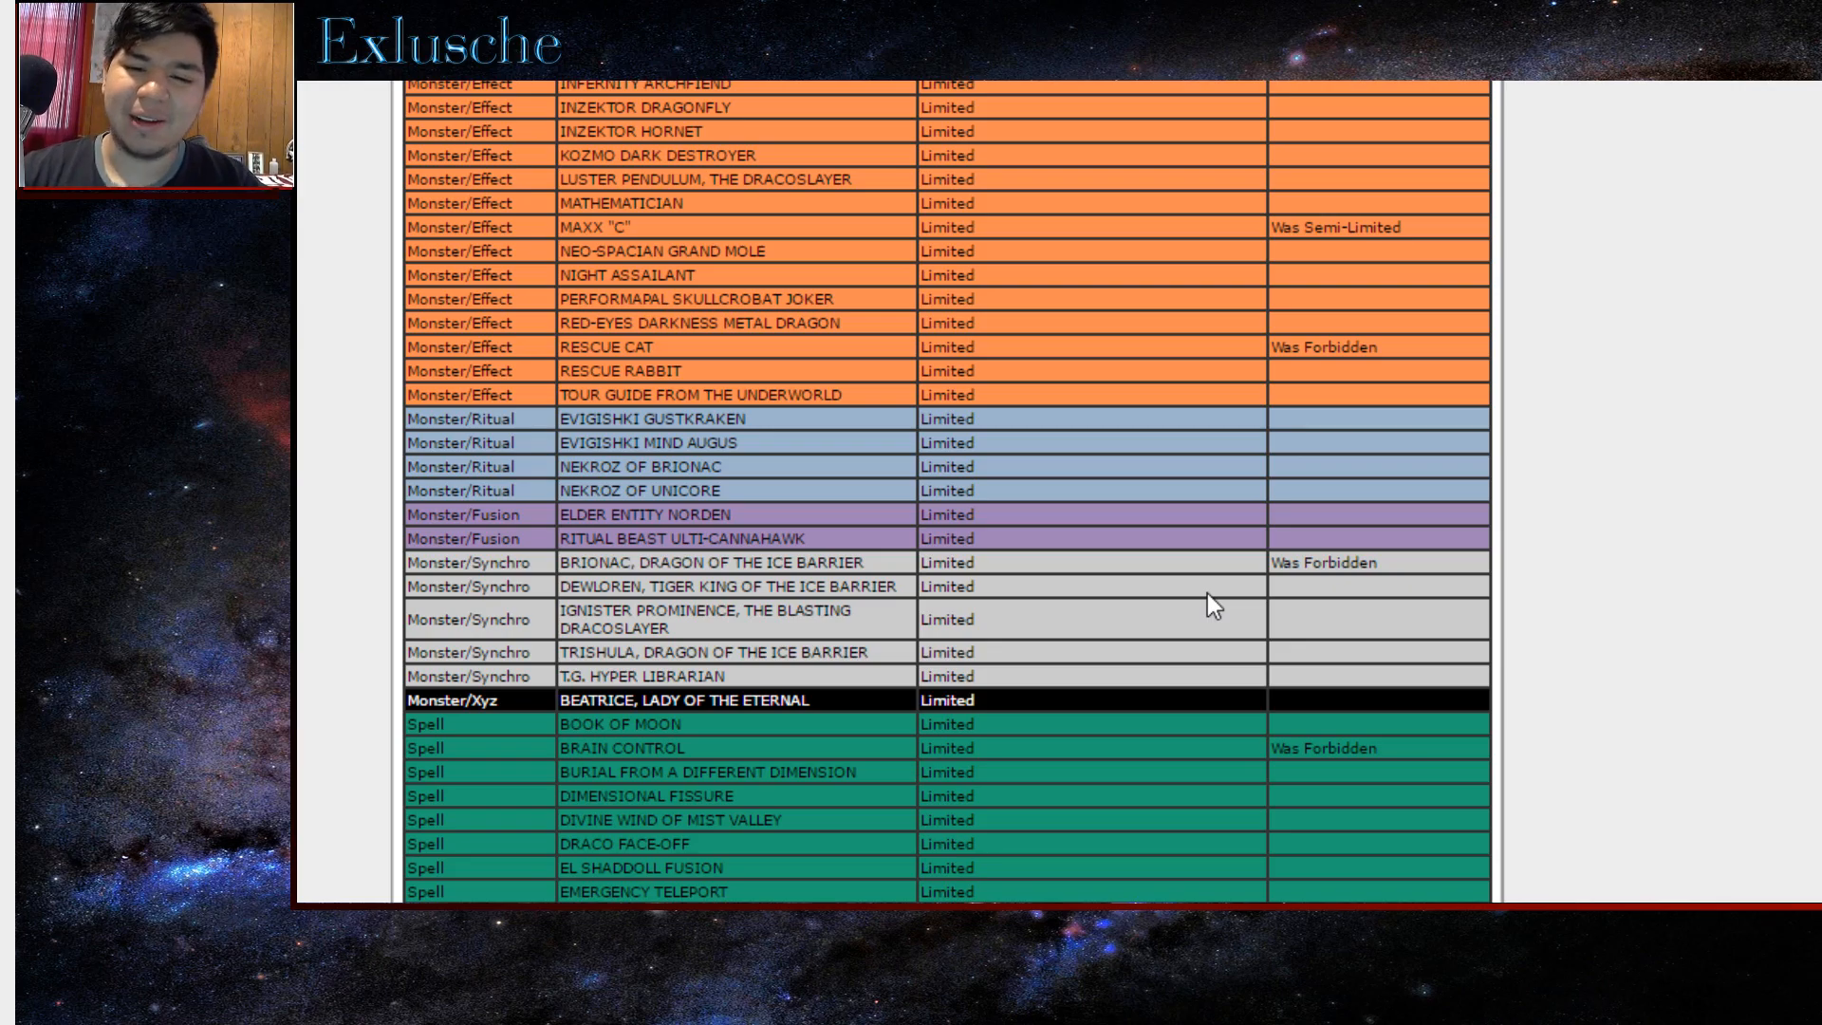
scroll("down", 3)
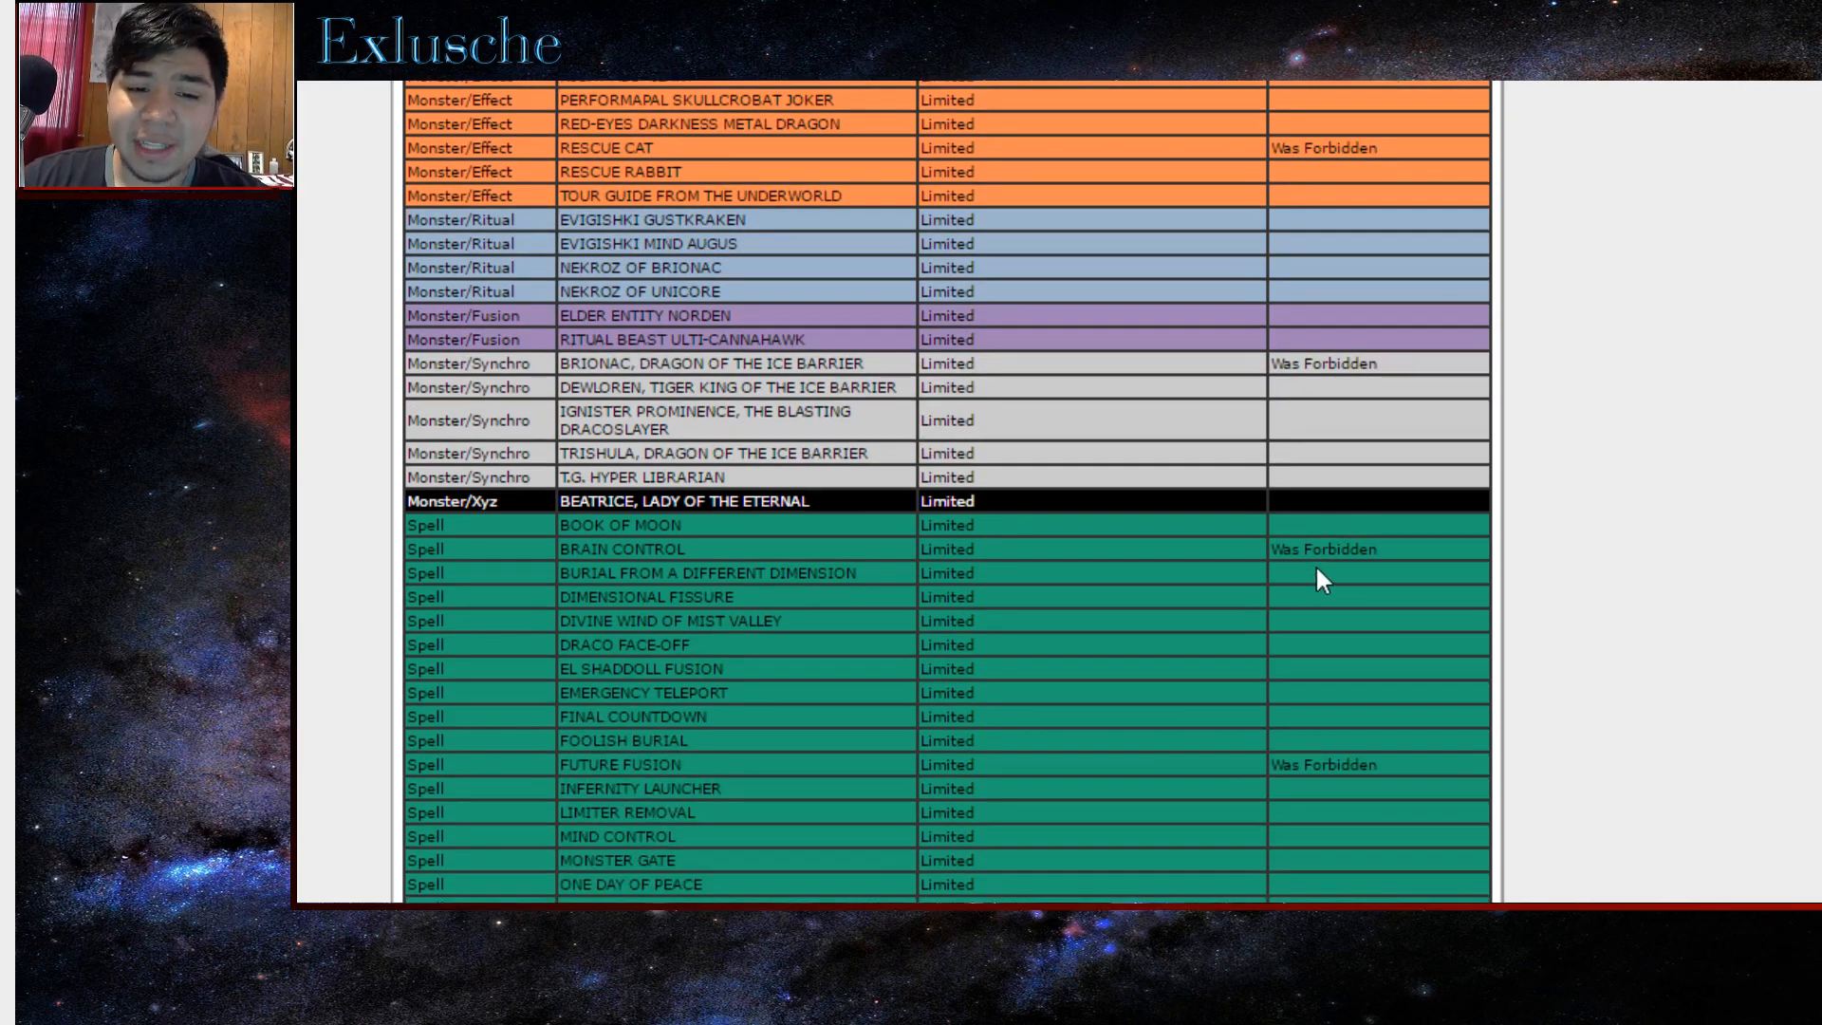
mouse_move(1272, 575)
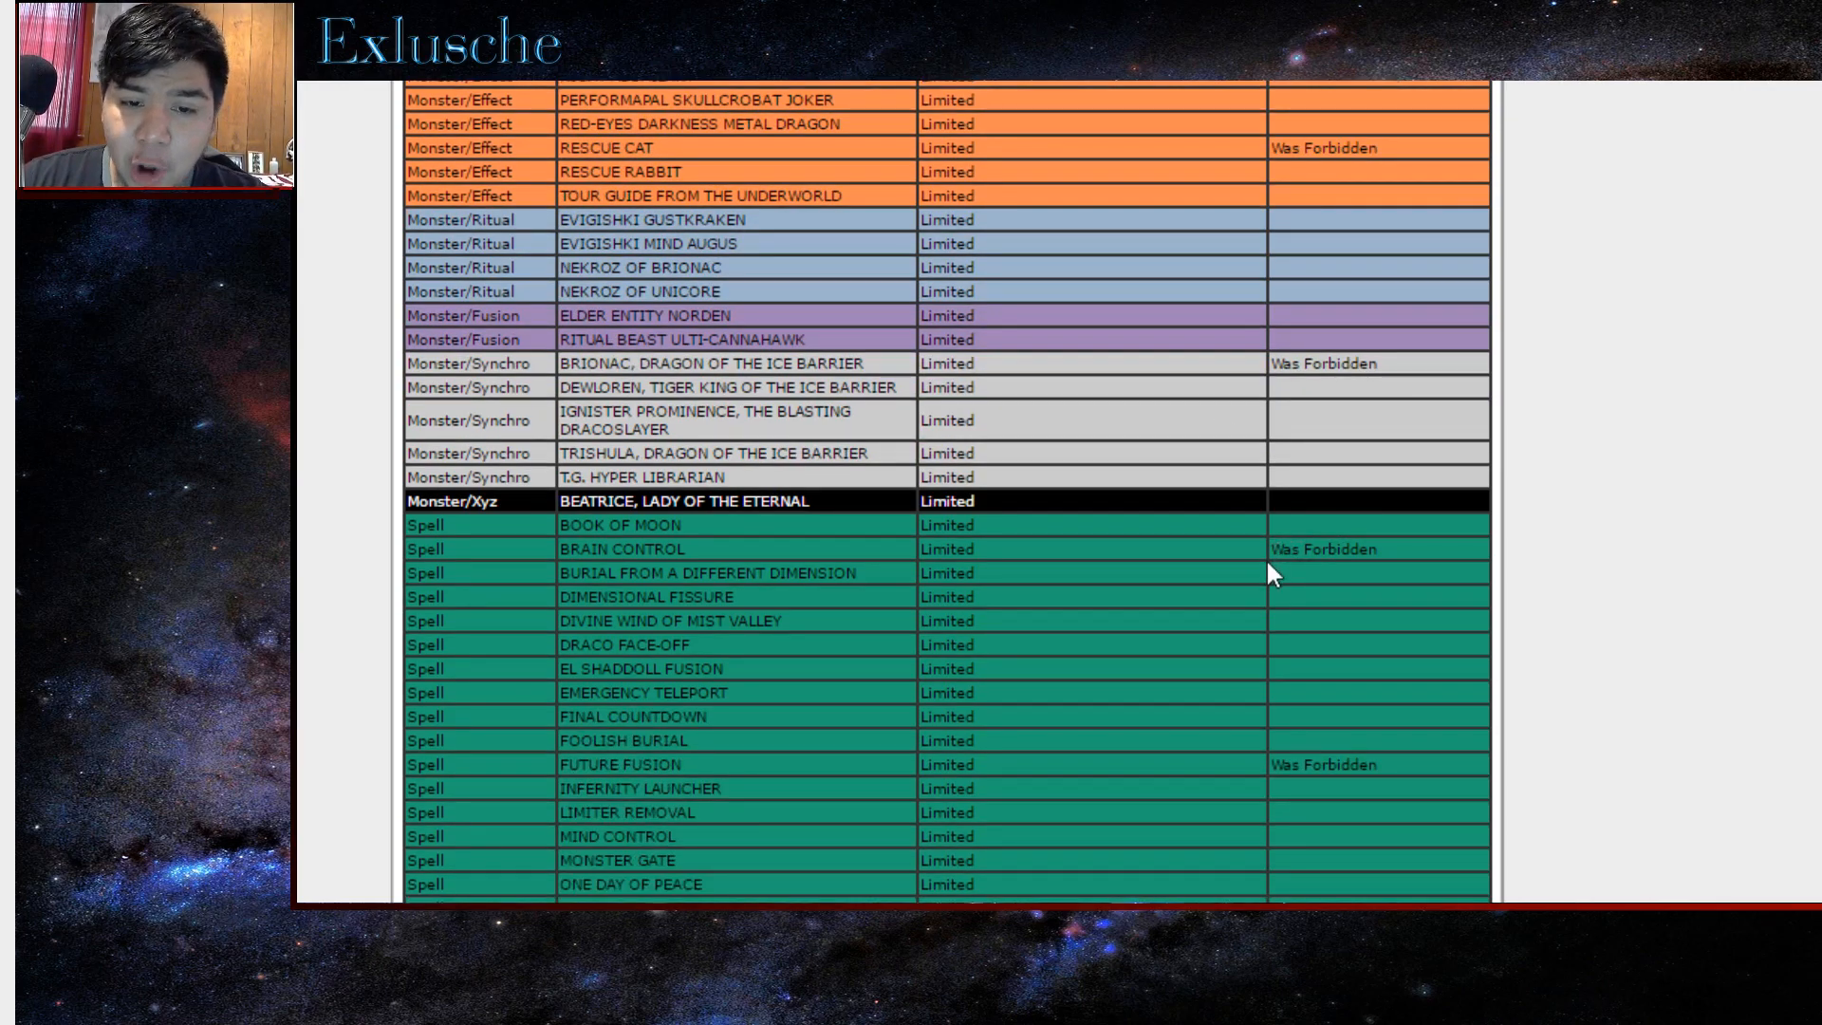
mouse_move(1132, 651)
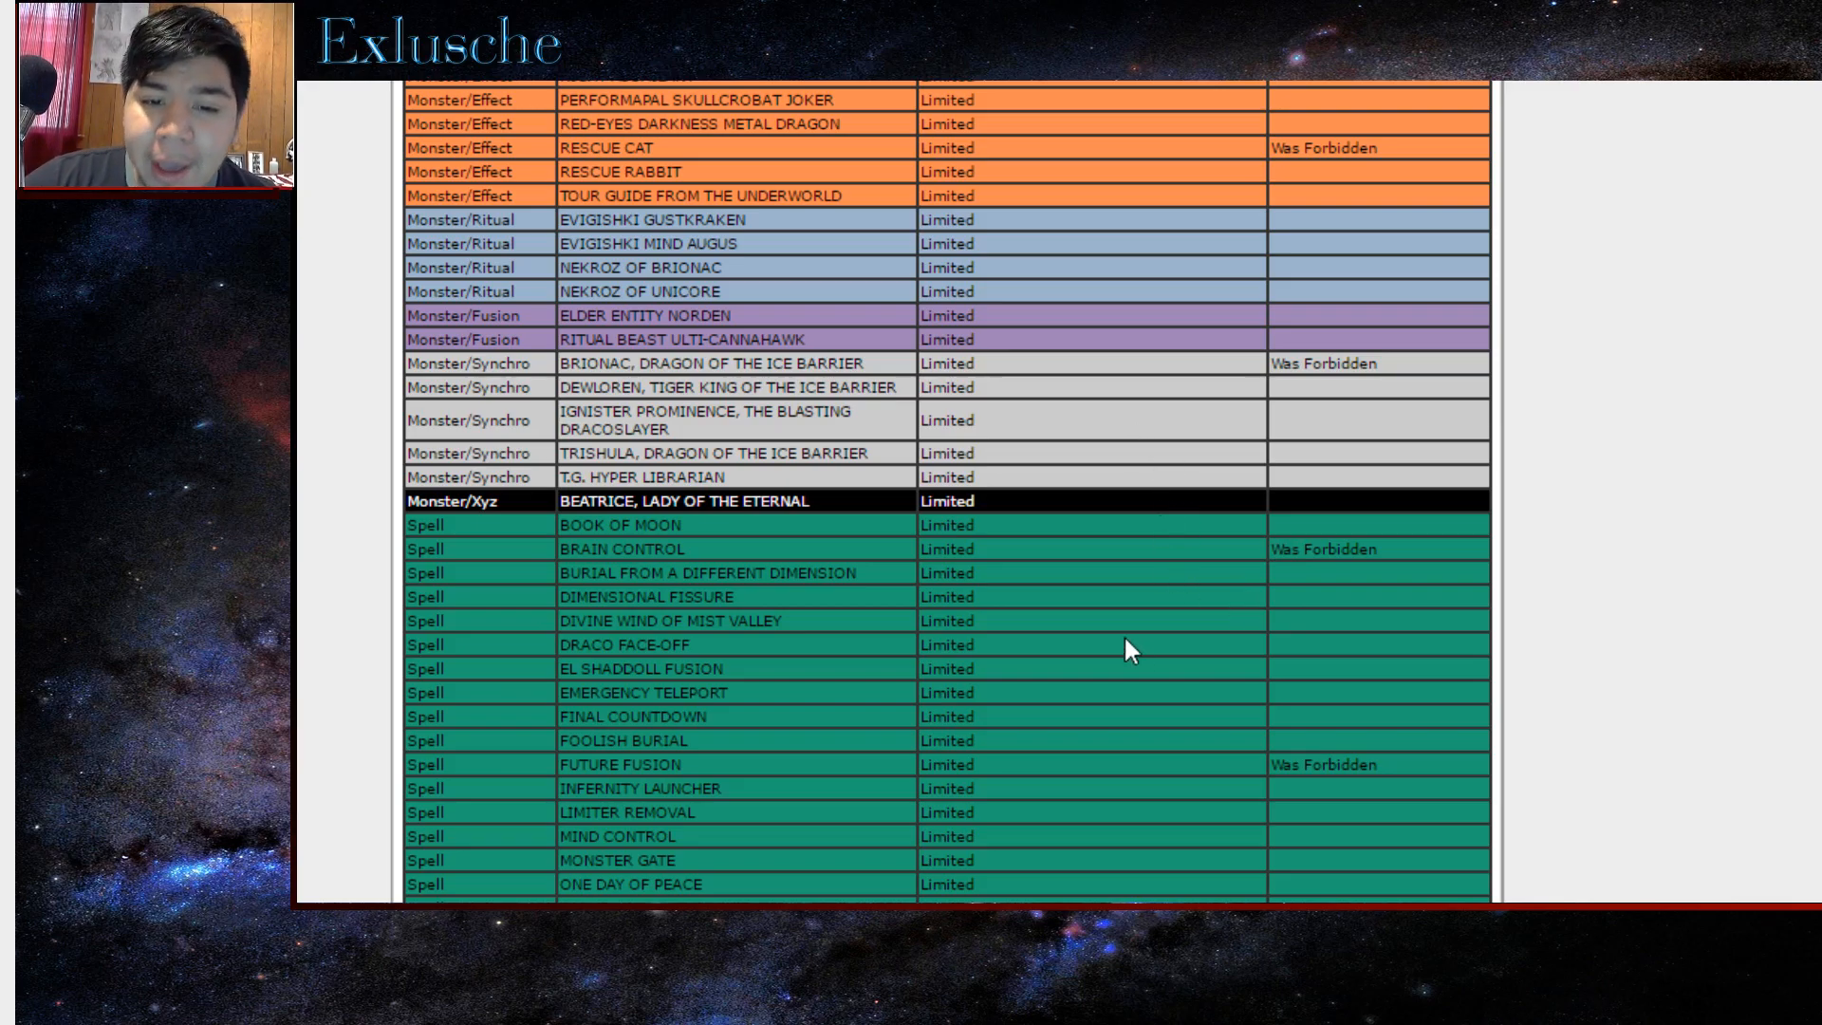
scroll("down", 3)
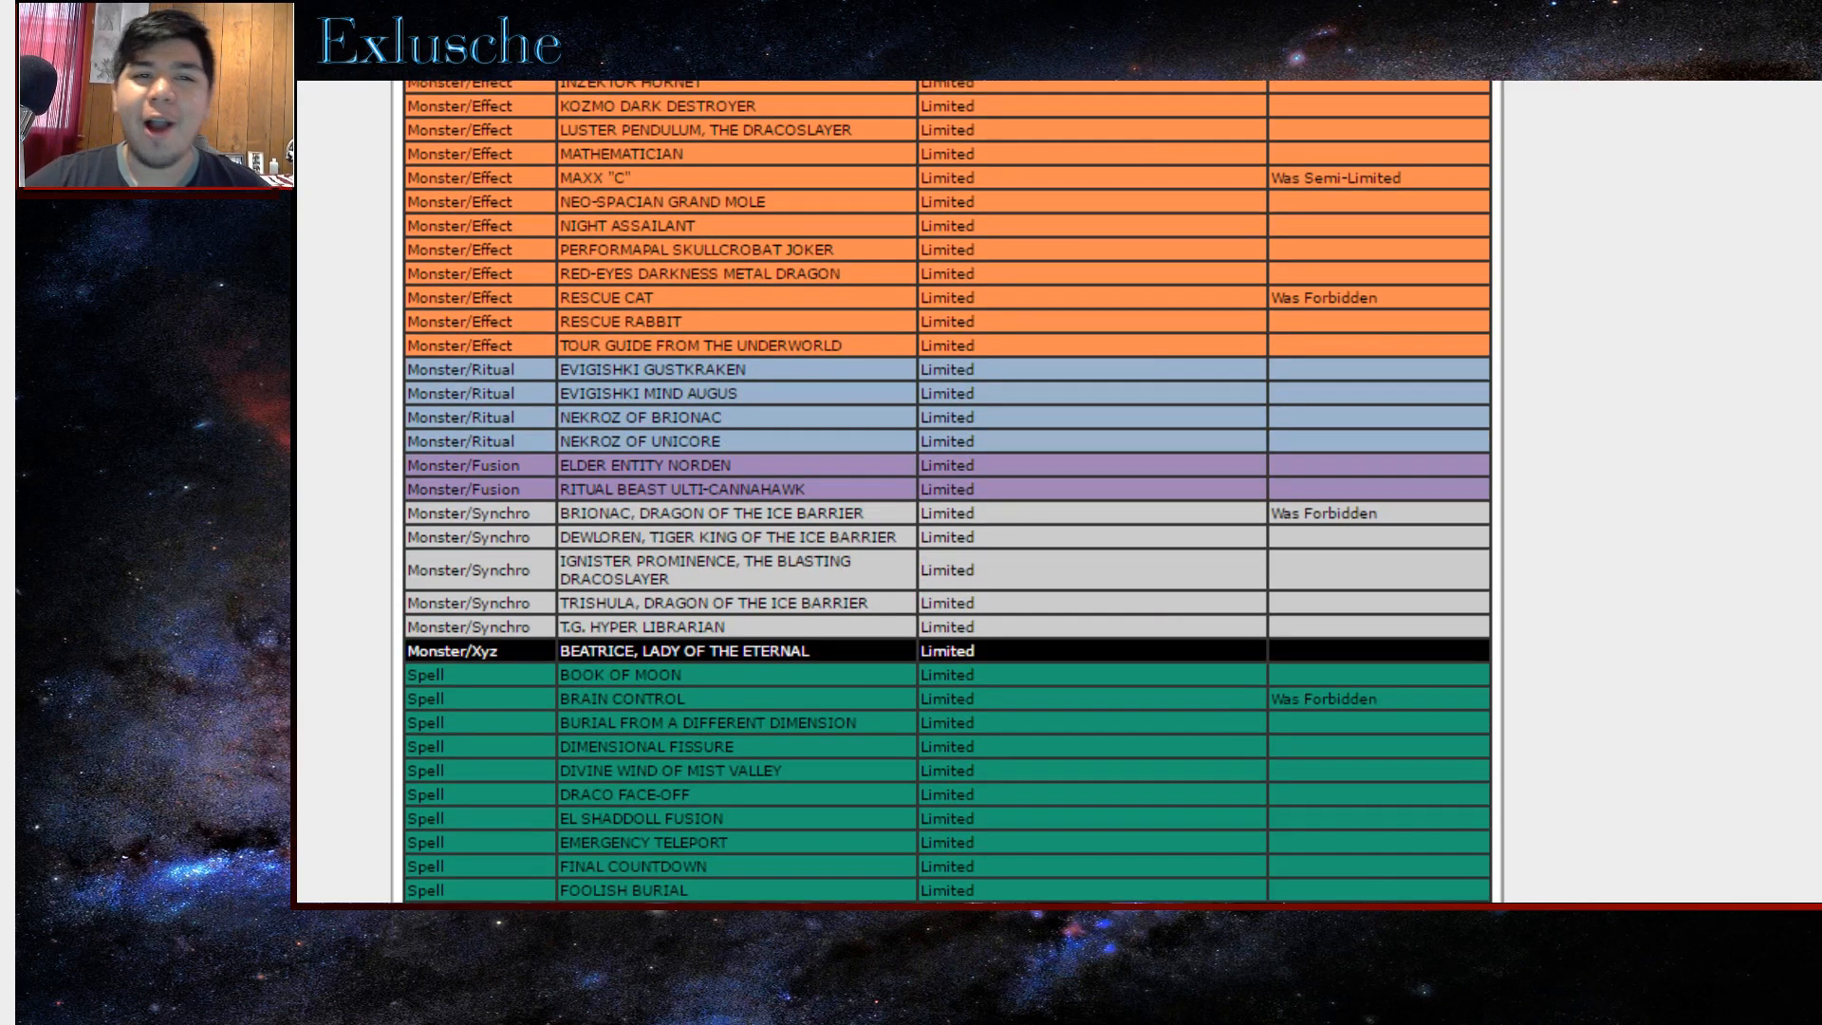
scroll("down", 3)
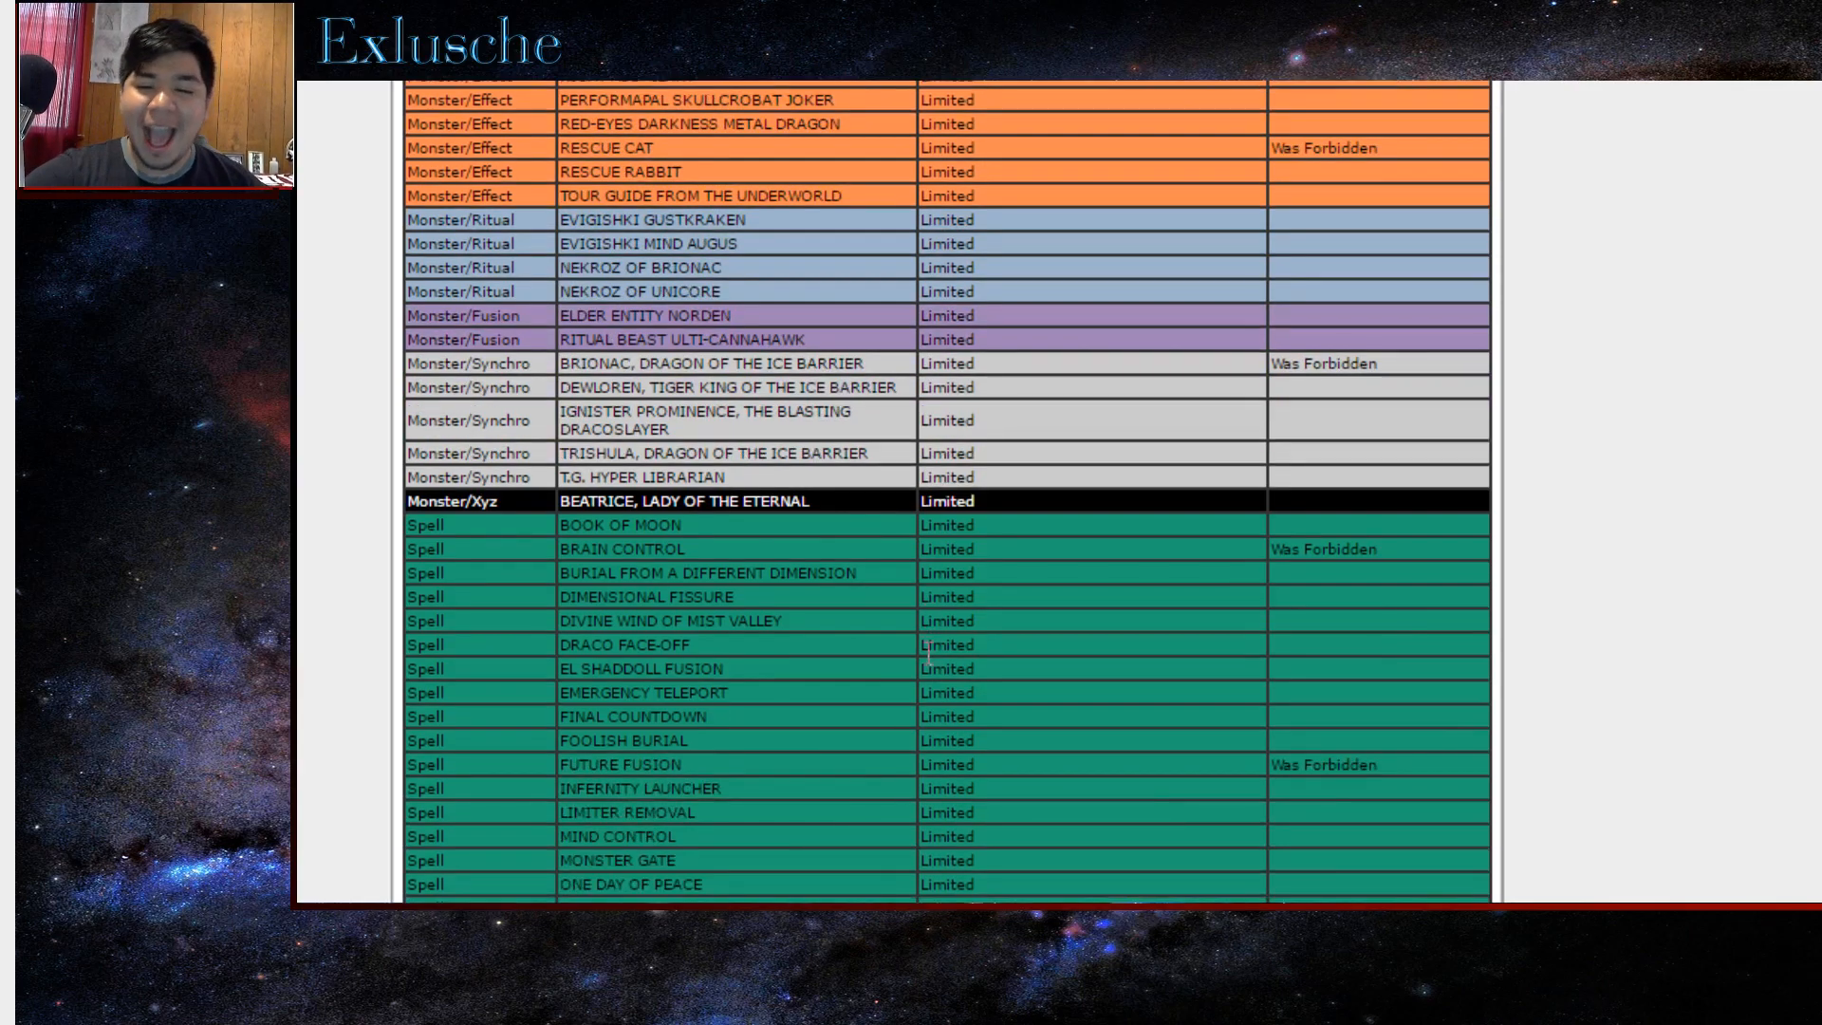
scroll("down", 3)
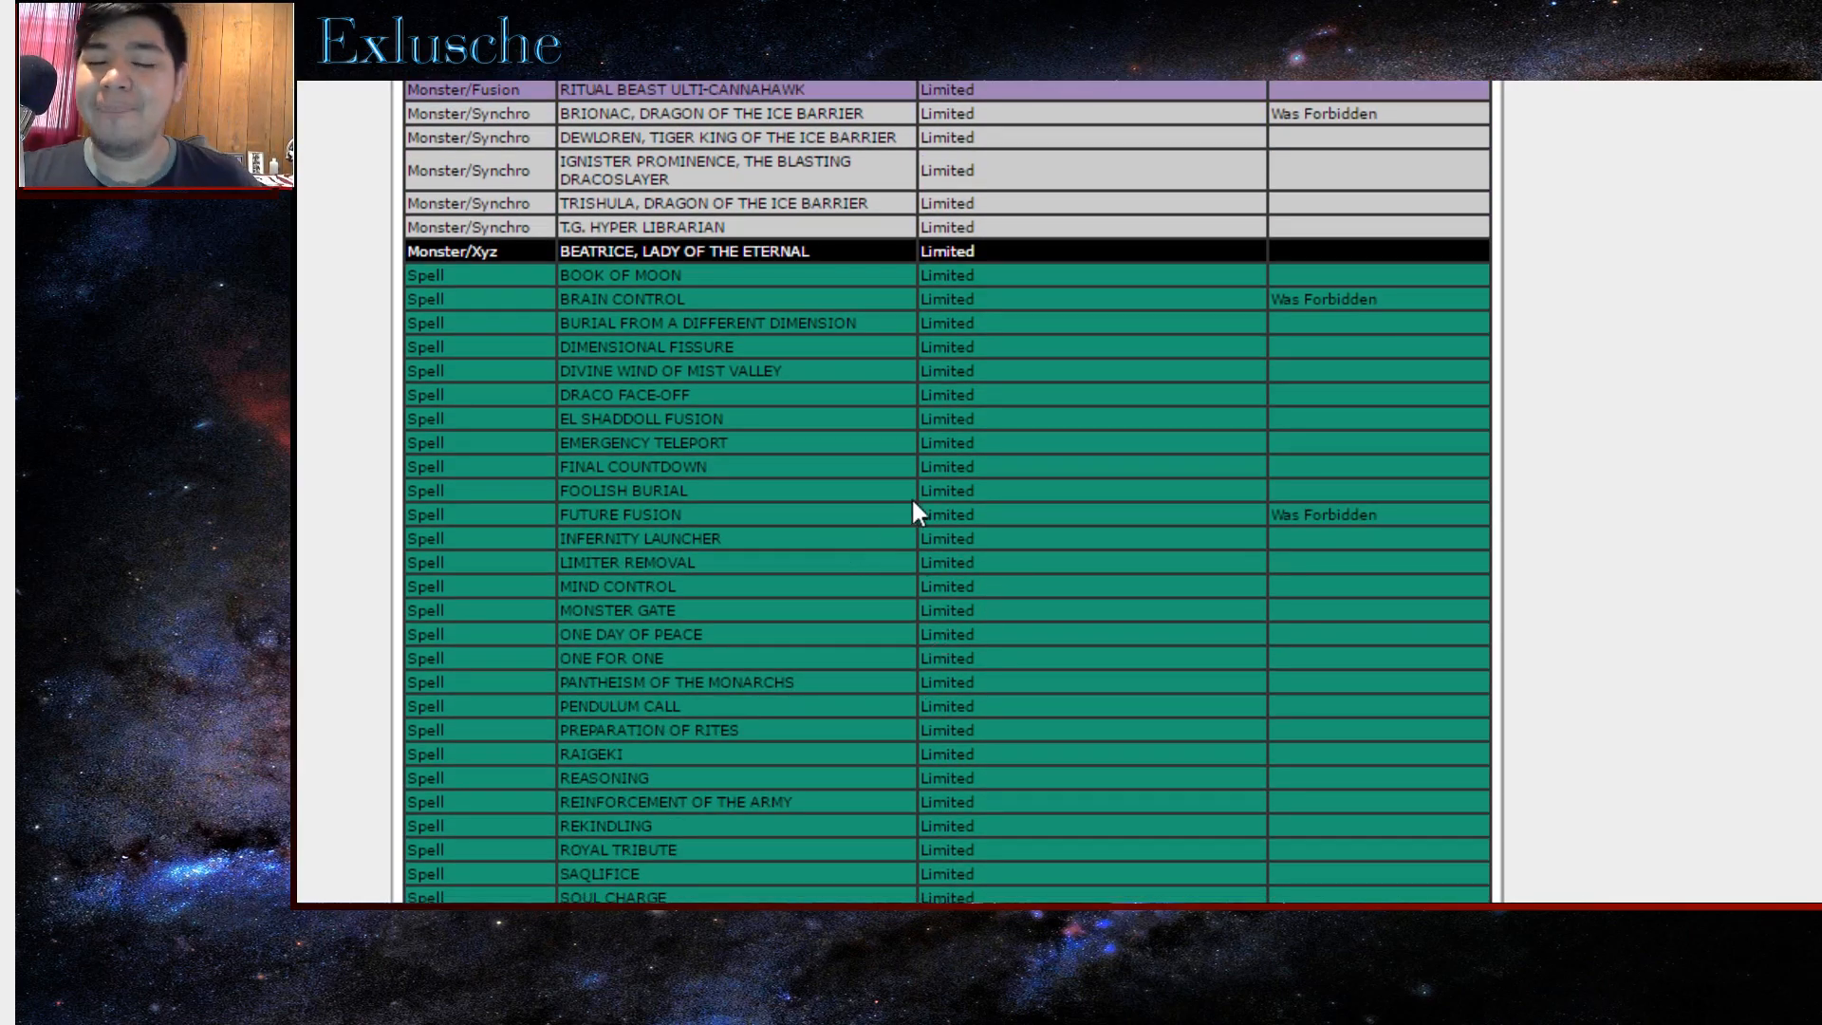
scroll("down", 3)
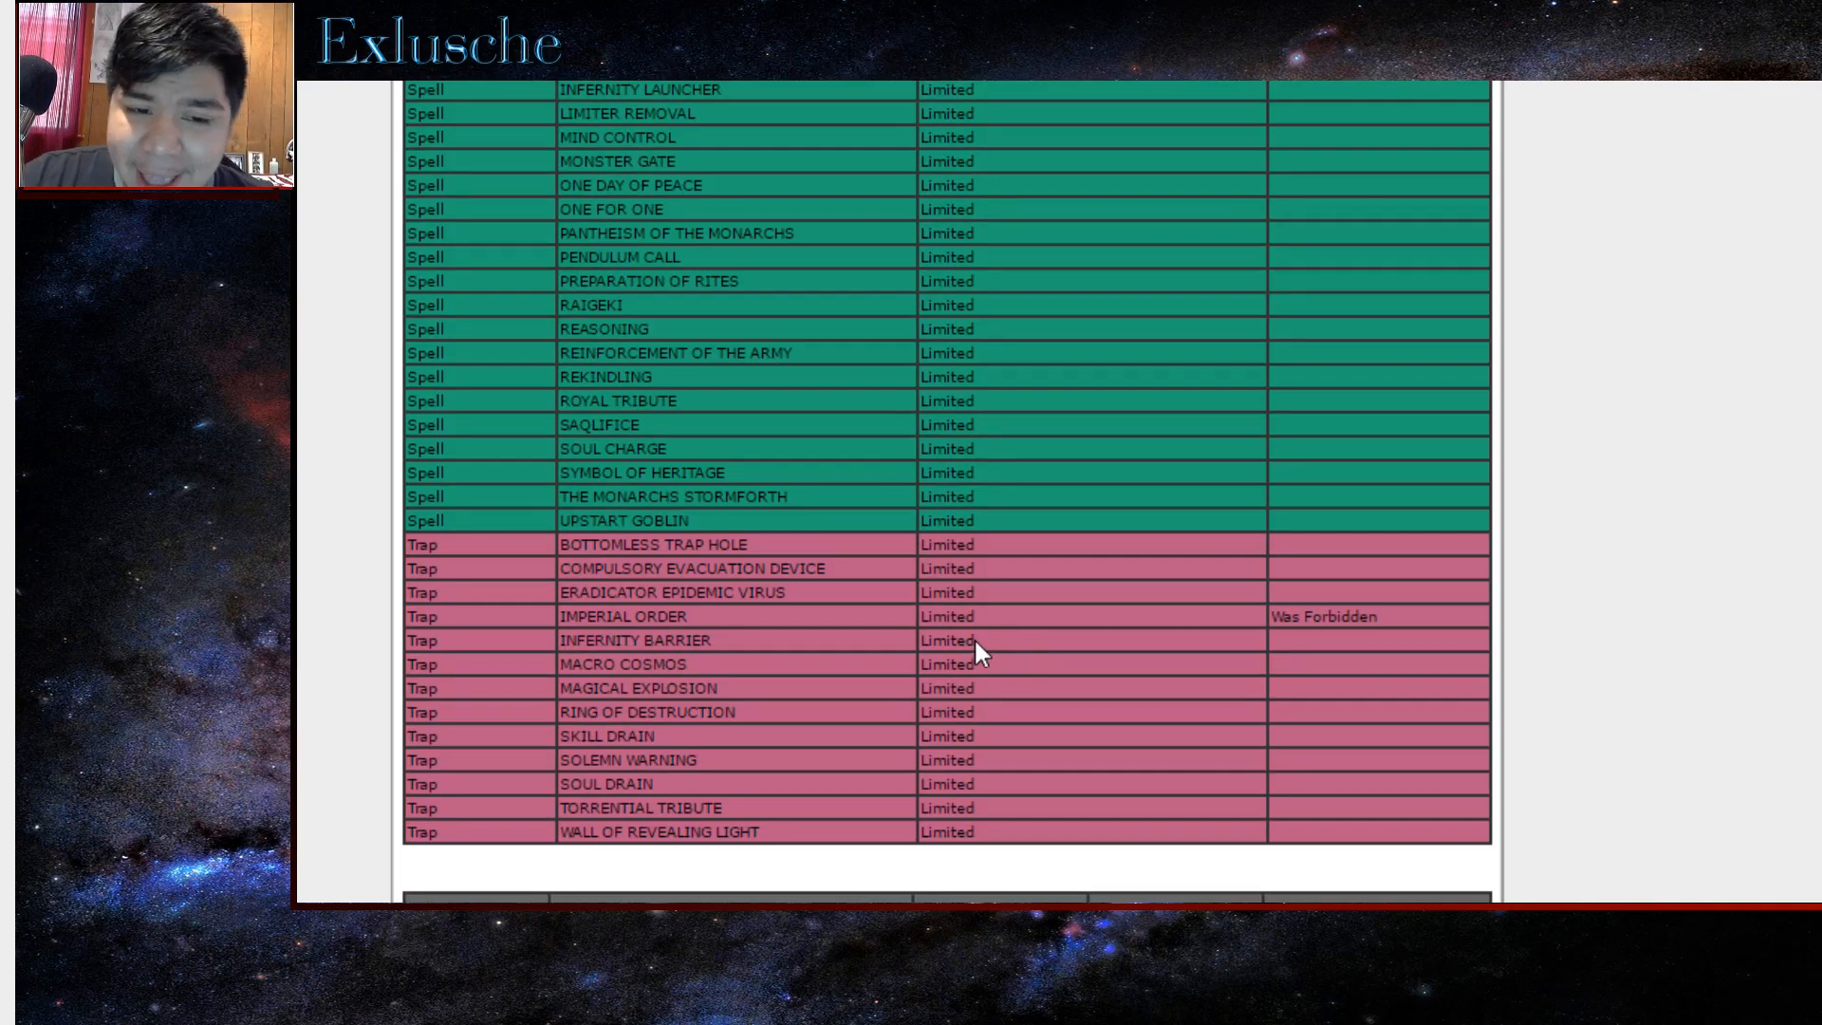
scroll("down", 3)
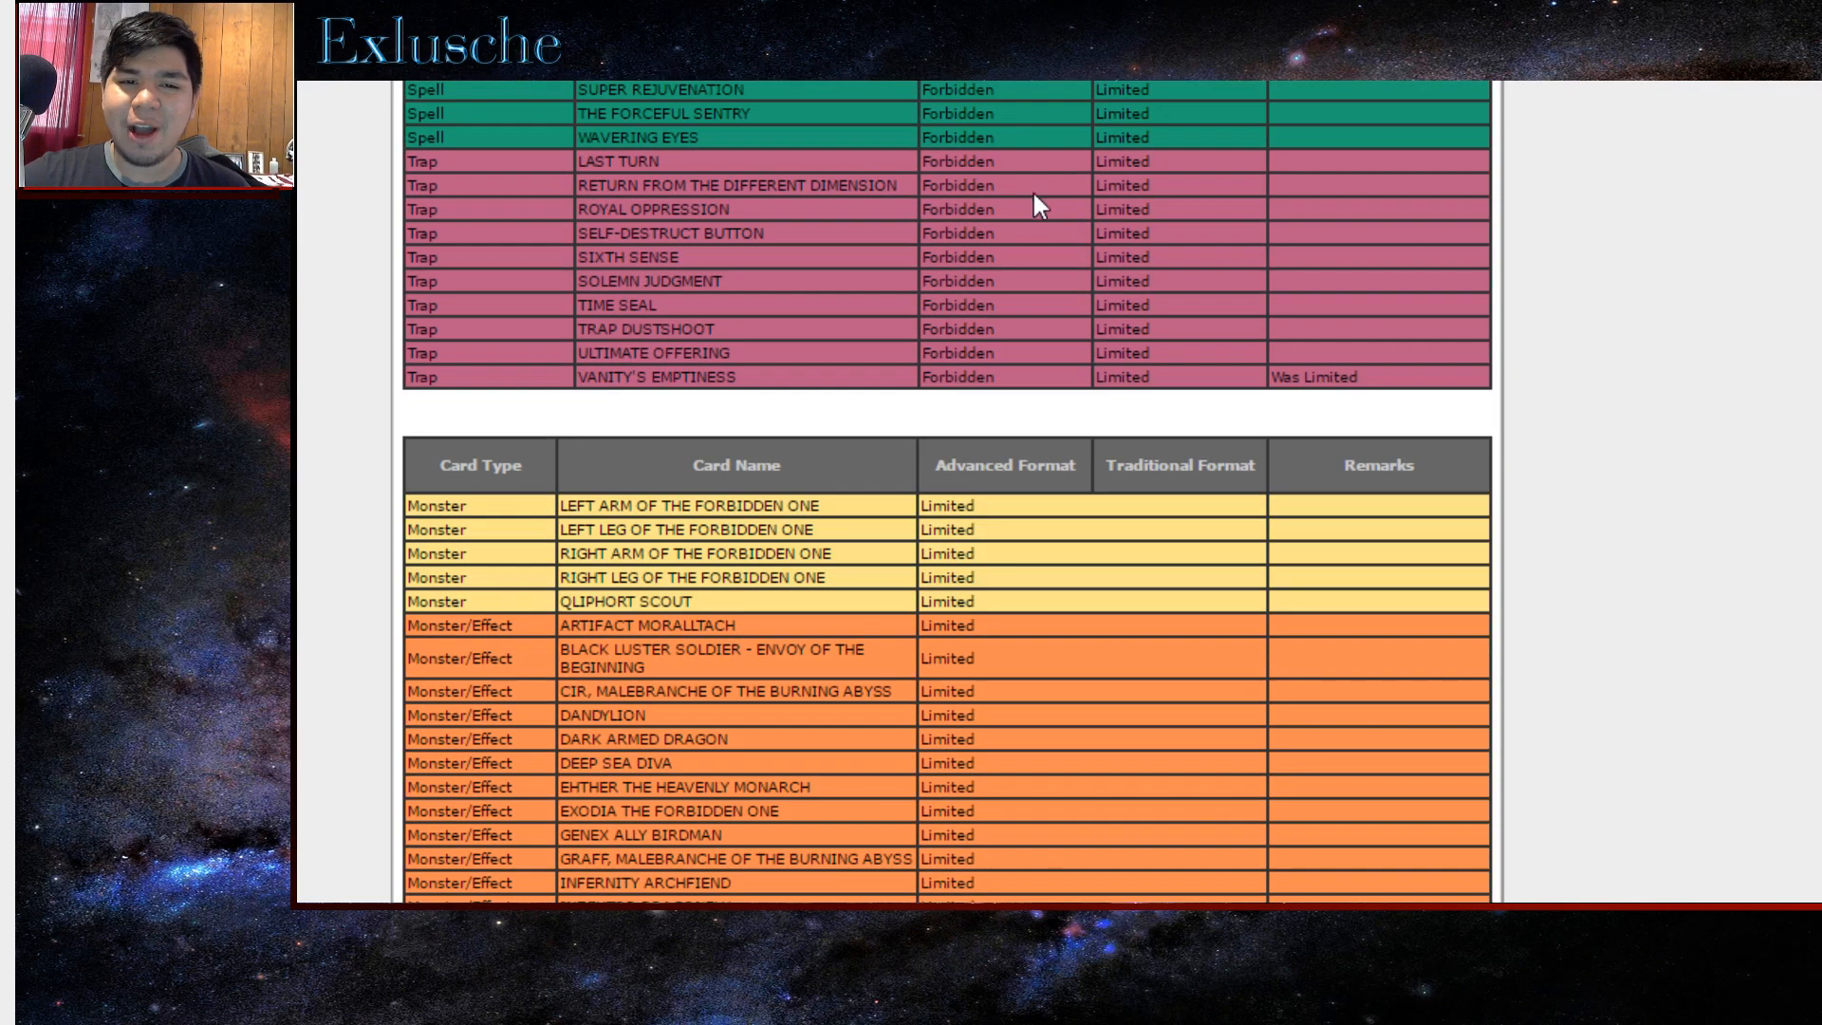
scroll("down", 3)
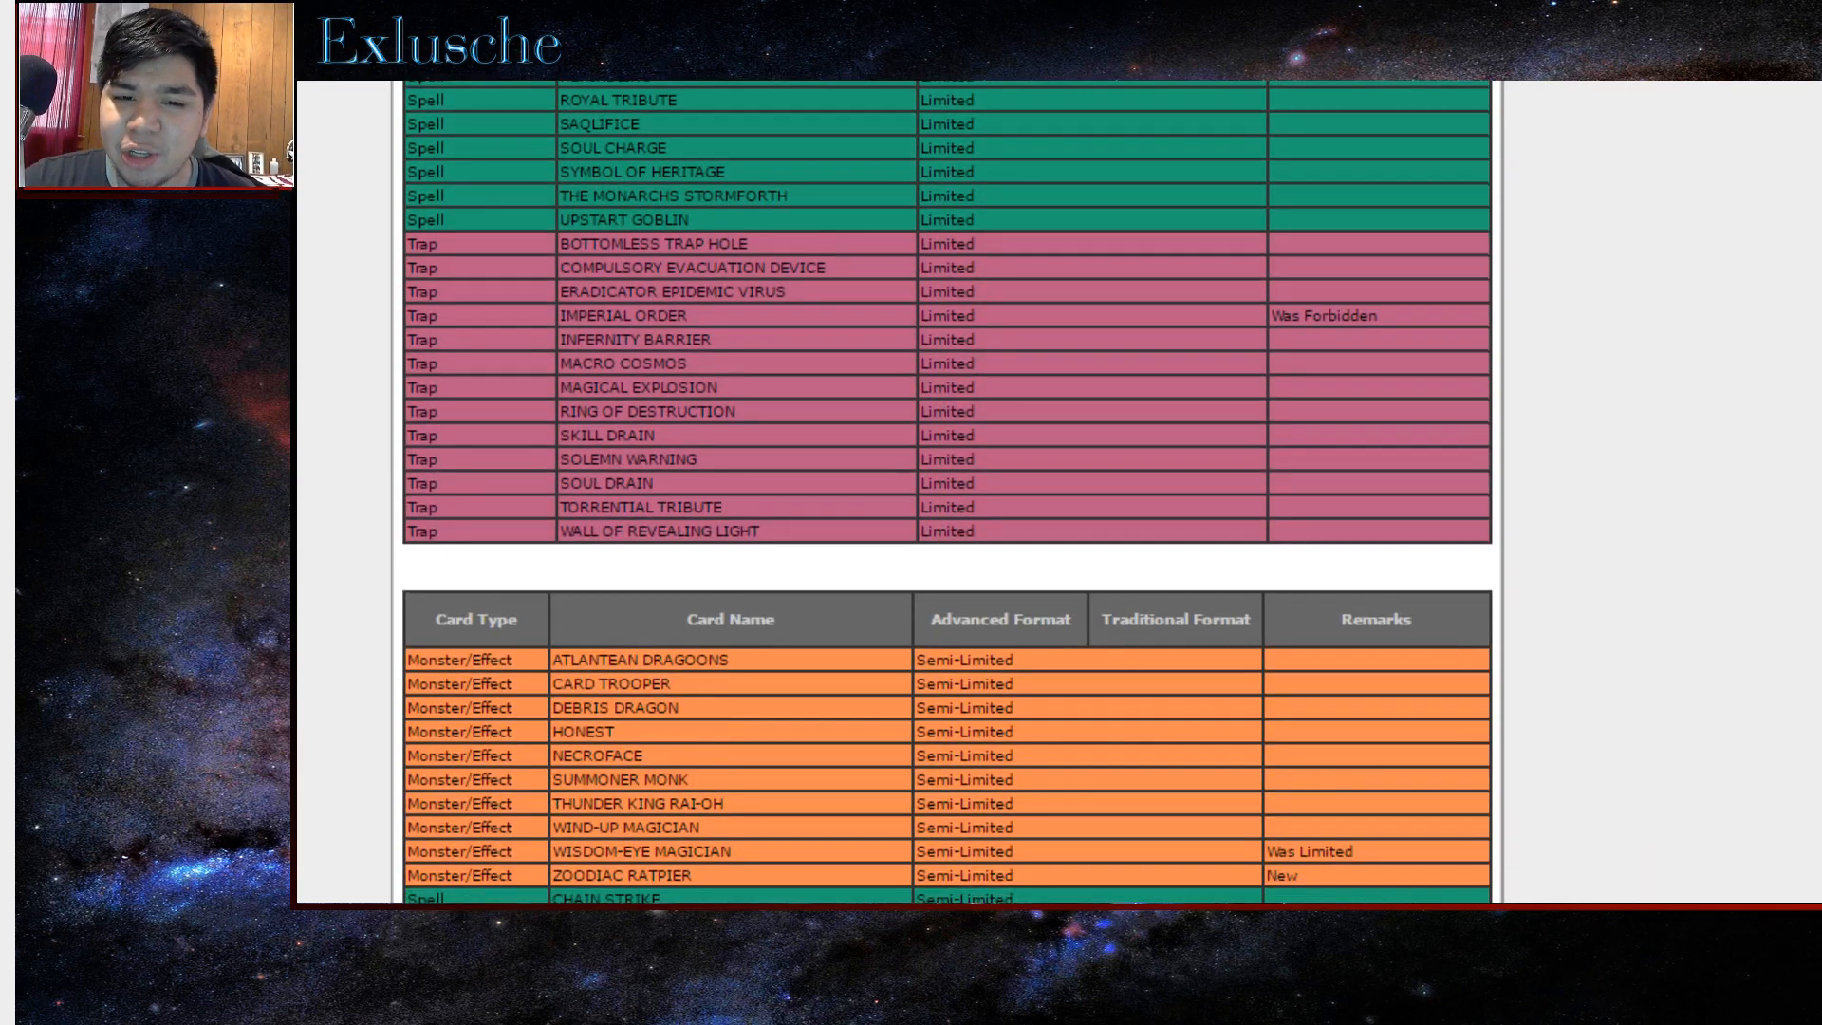
scroll("down", 3)
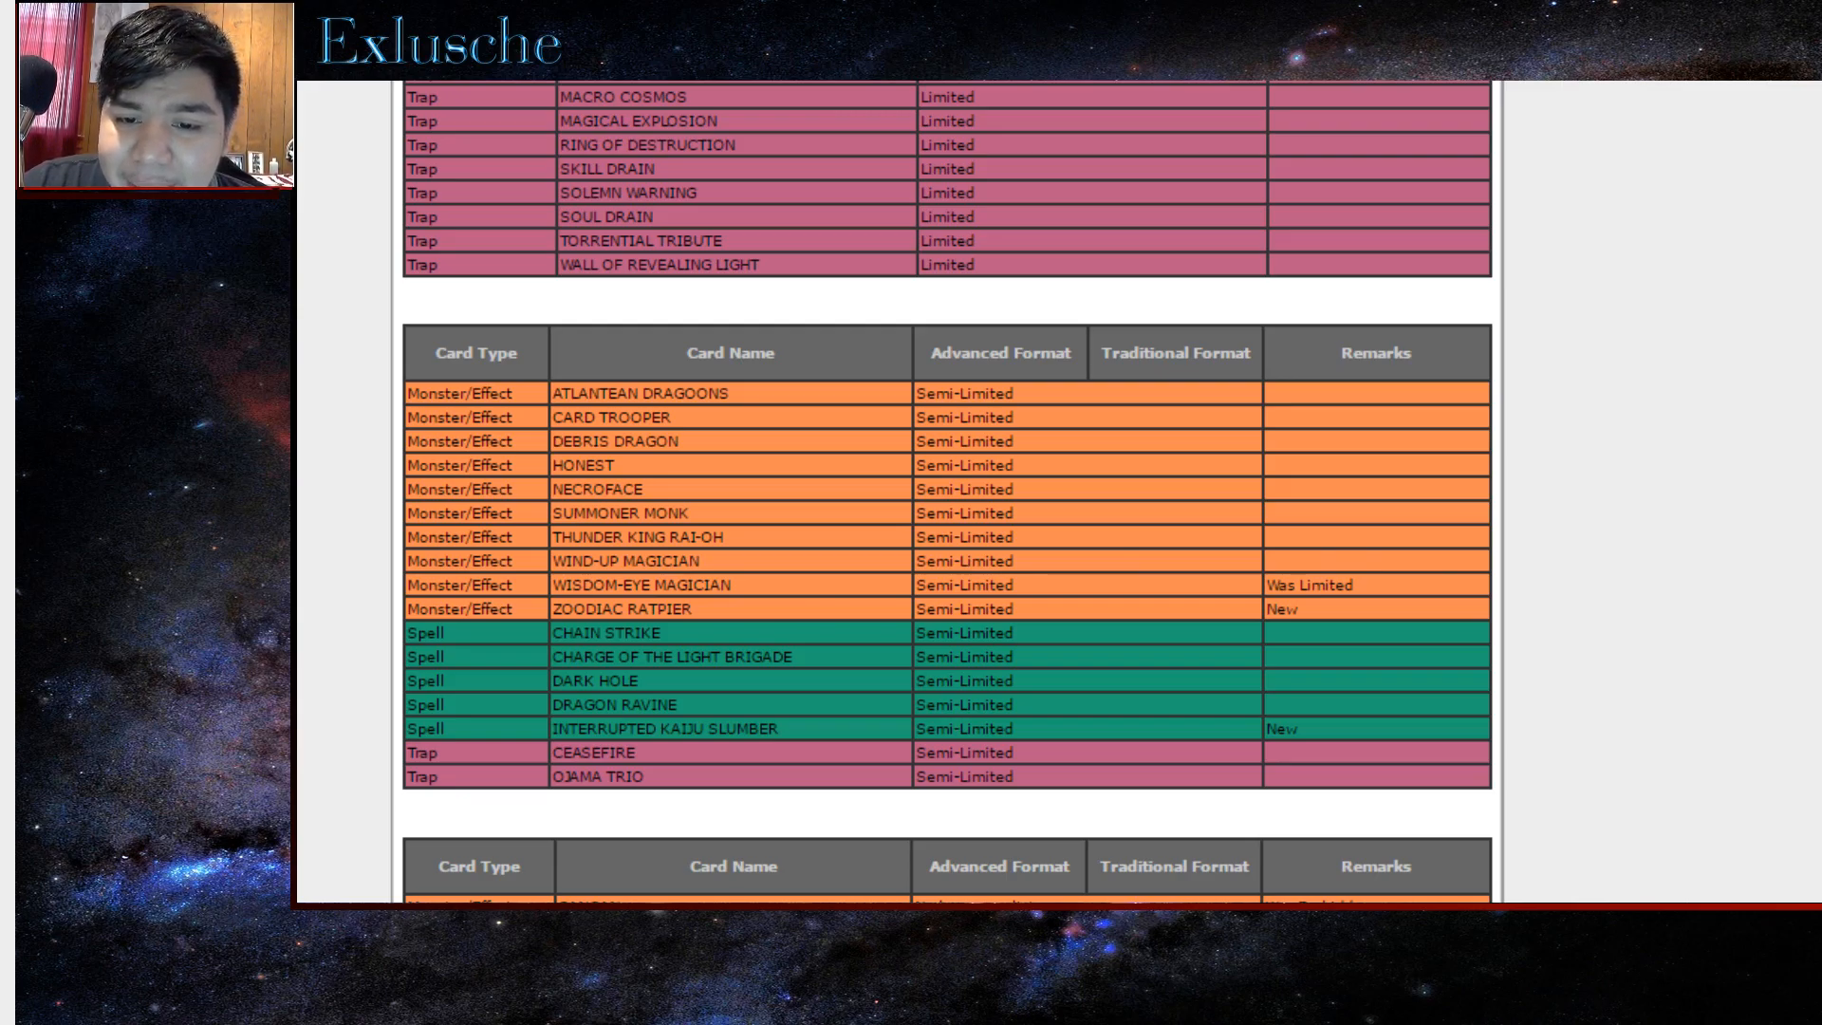
mouse_move(685, 636)
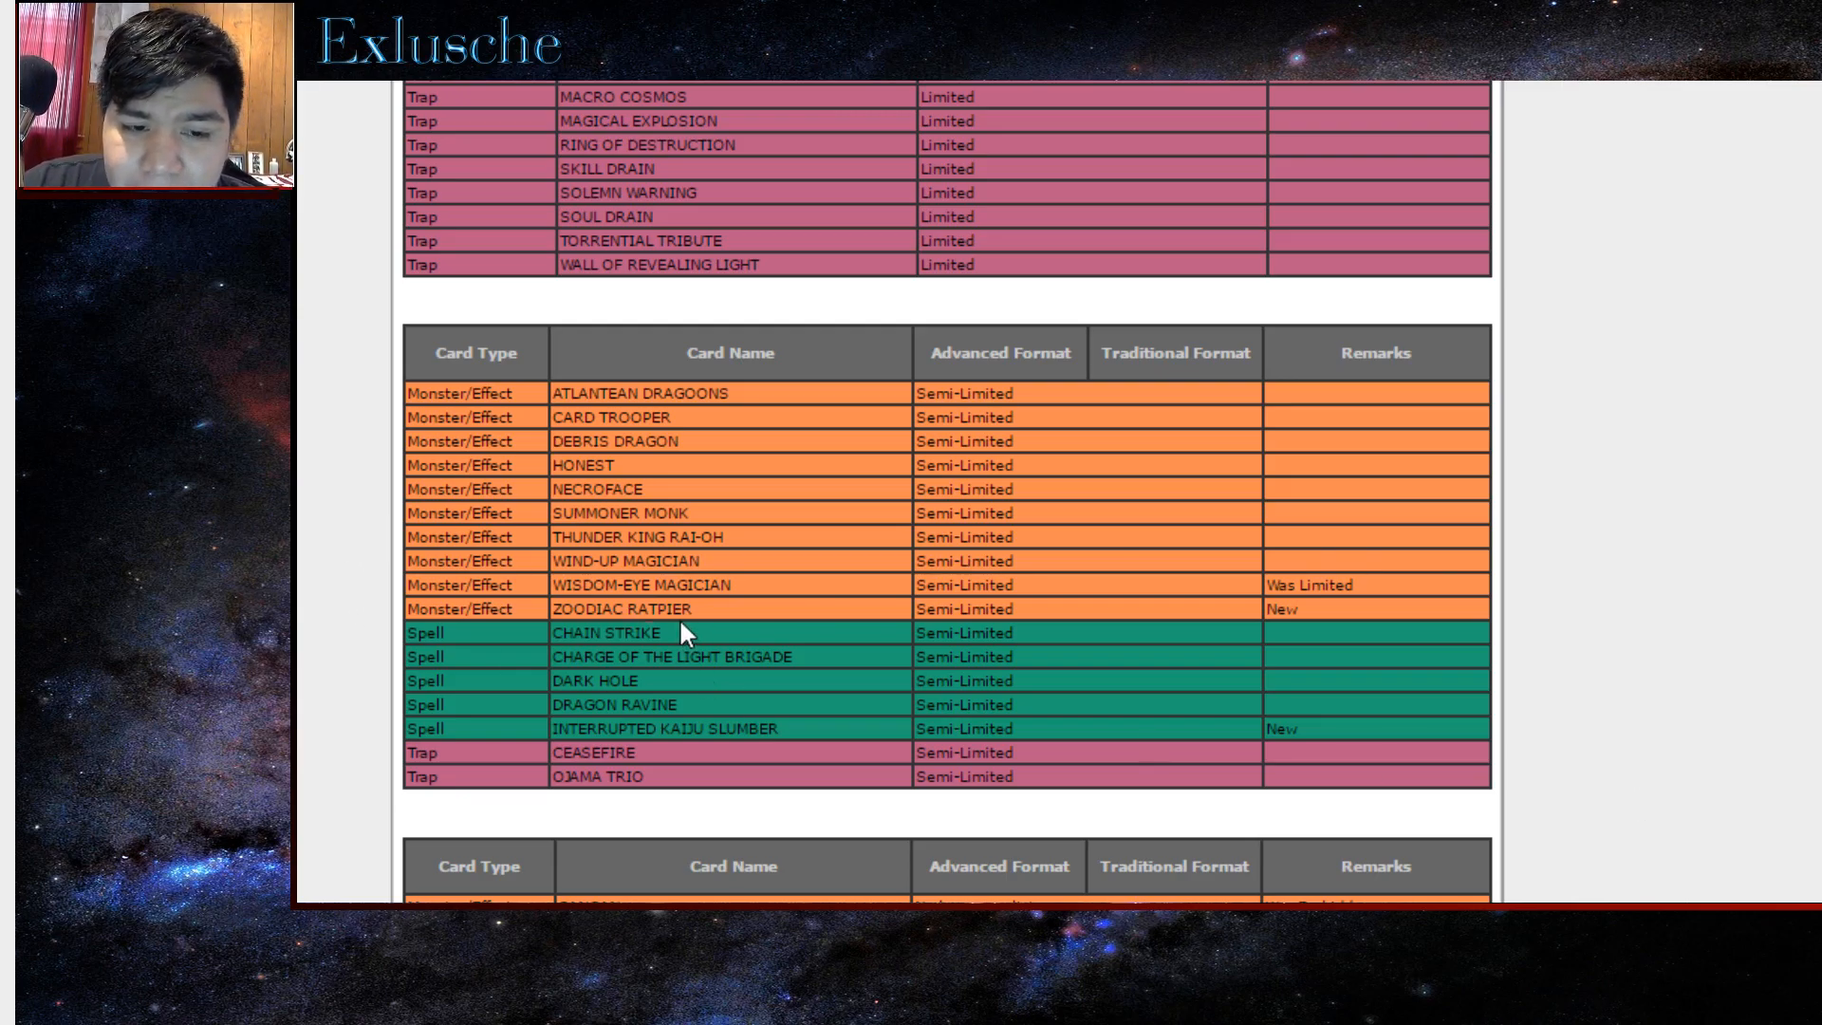